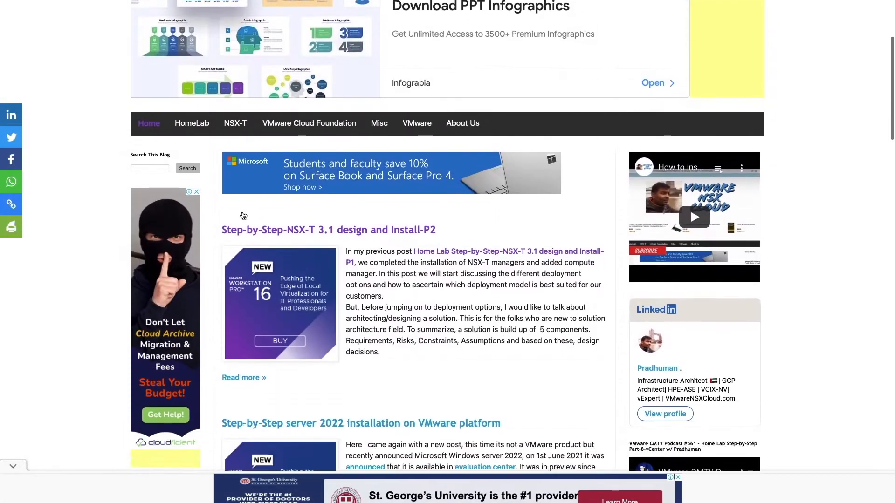
- Launch SDDC Manager from the deployment summary and sign in with the administrator account
scroll(down, 3)
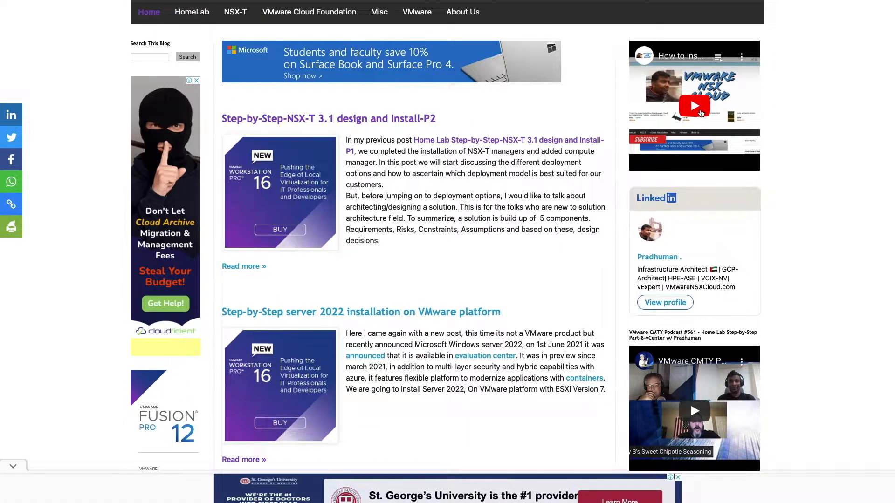
scroll(up, 3)
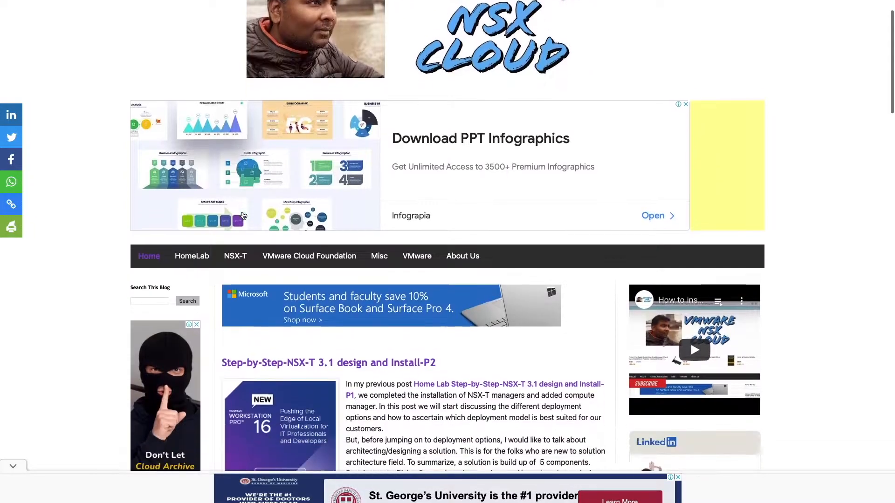
scroll(down, 3)
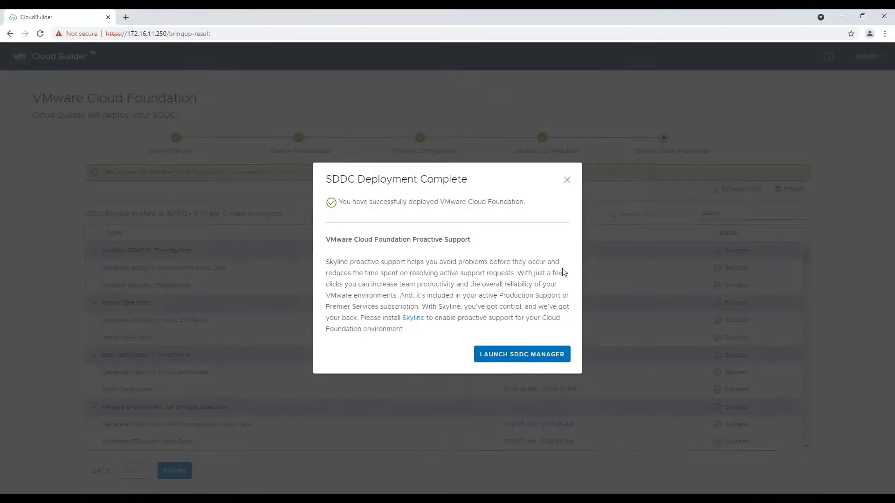
click(520, 354)
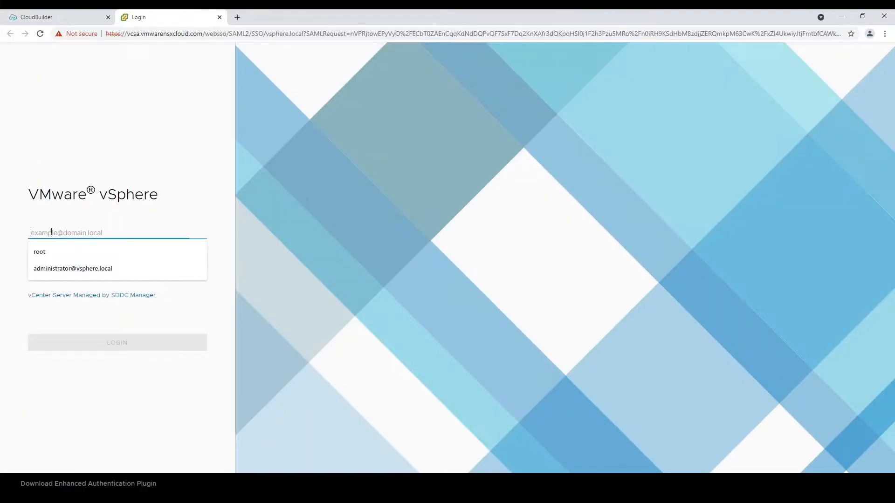
click(73, 268)
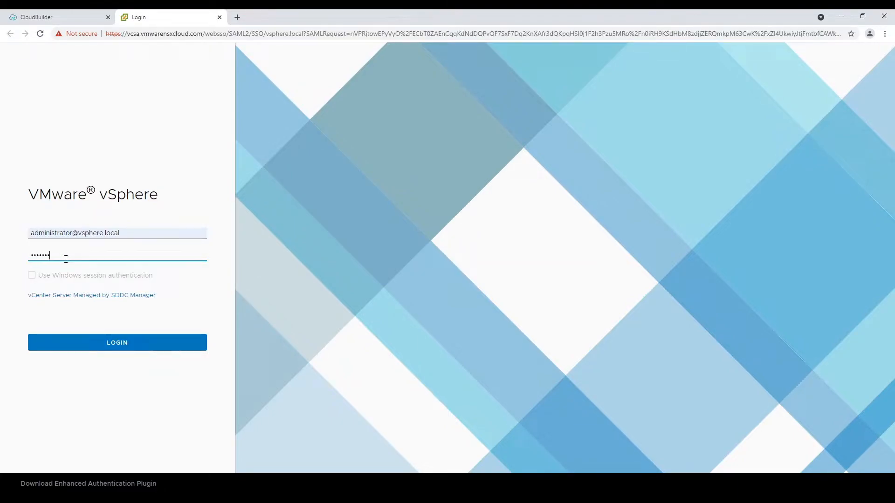
click(116, 342)
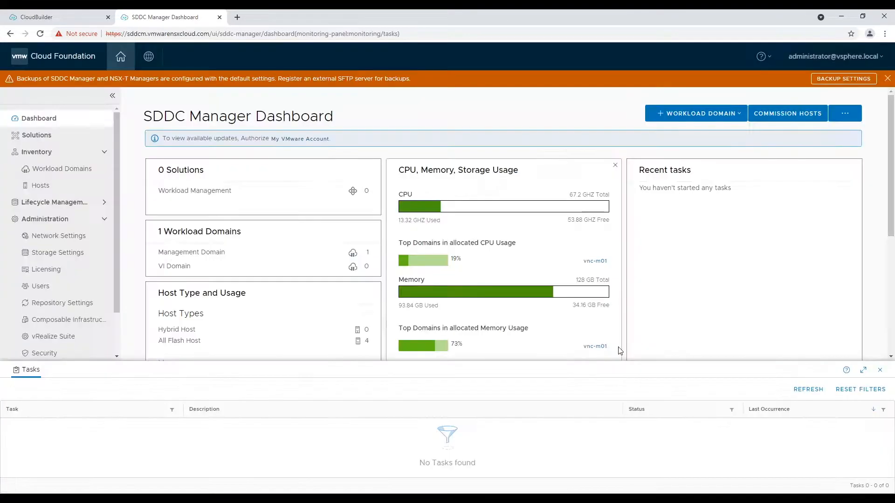
- From Workload Domains, start Add Edge Cluster on the management domain with all prerequisites confirmed
click(885, 34)
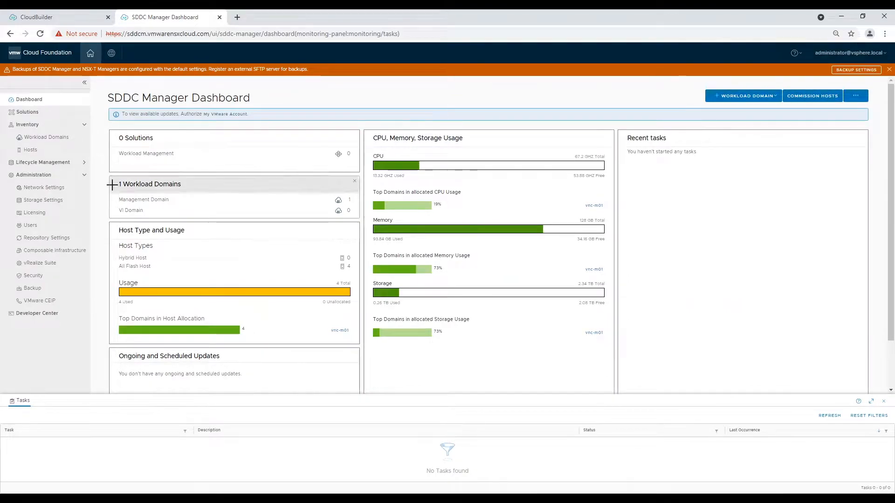
click(46, 137)
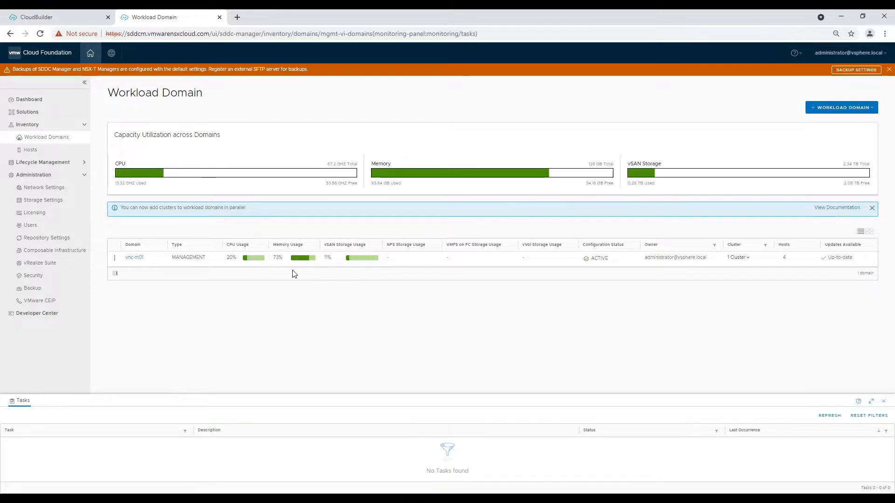
click(114, 257)
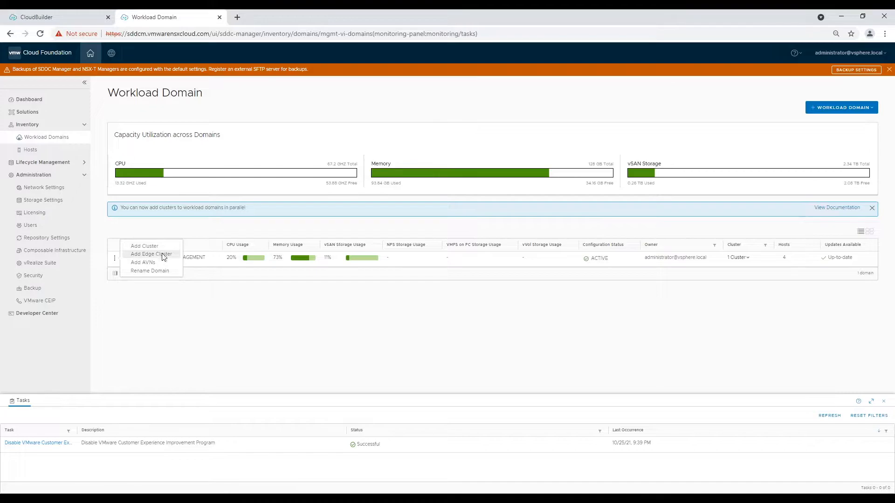
click(151, 254)
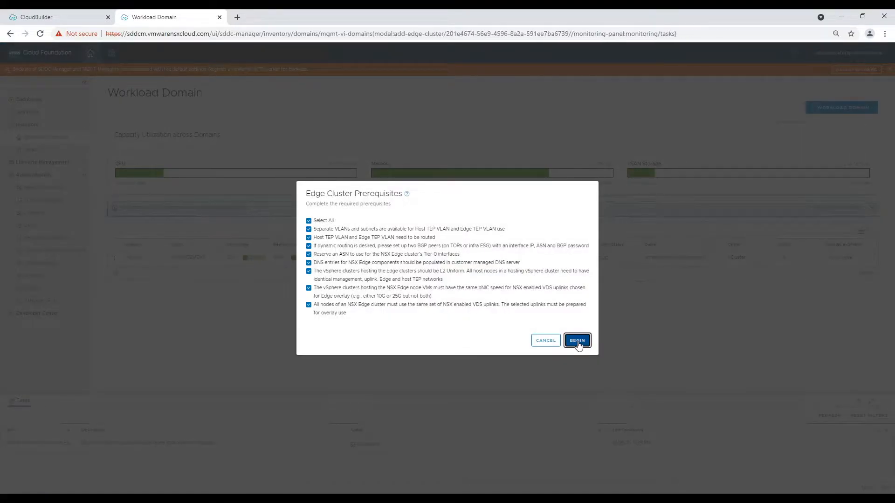
- Fill General Info: cluster ec01, MTU 9000, ASN 65003, Tier-0 t0-01, Tier-1 t1-01, Default profile and passwords
click(576, 341)
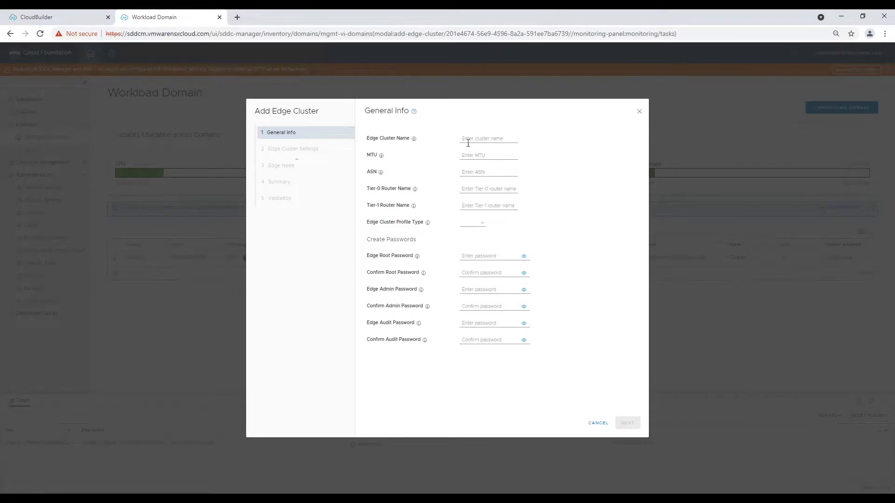
click(487, 138)
text(ec01)
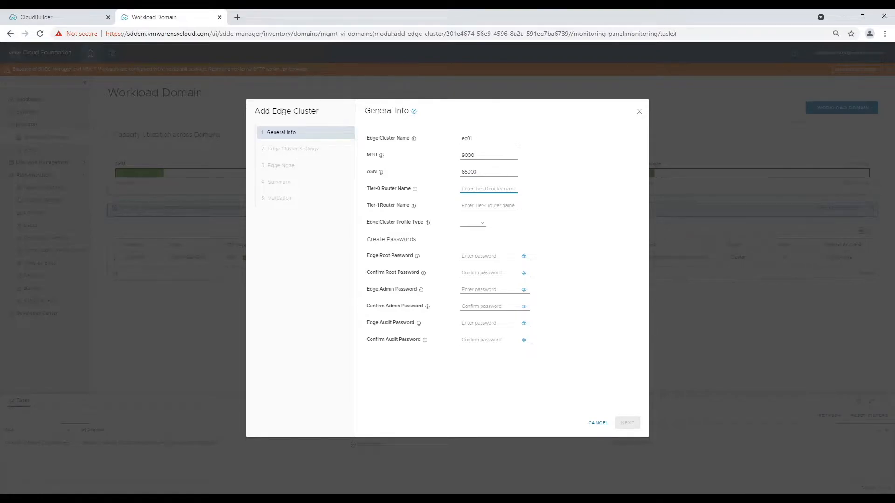
text(t0-01)
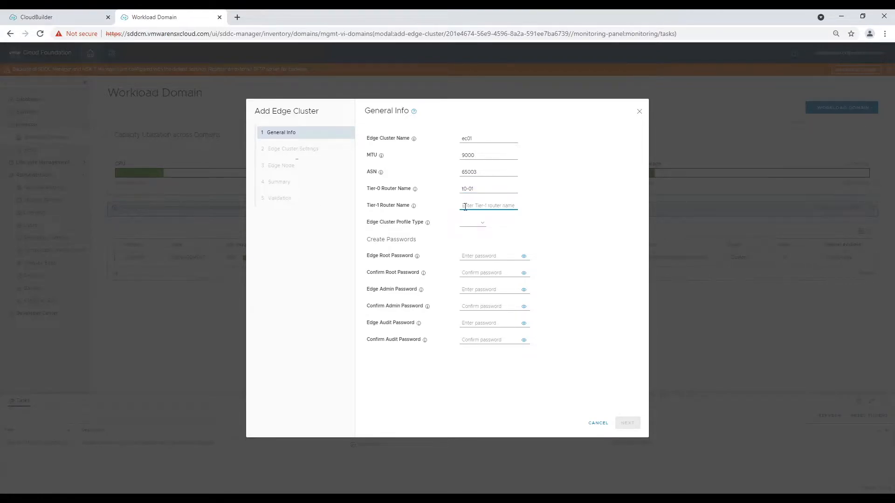
text(t1-01)
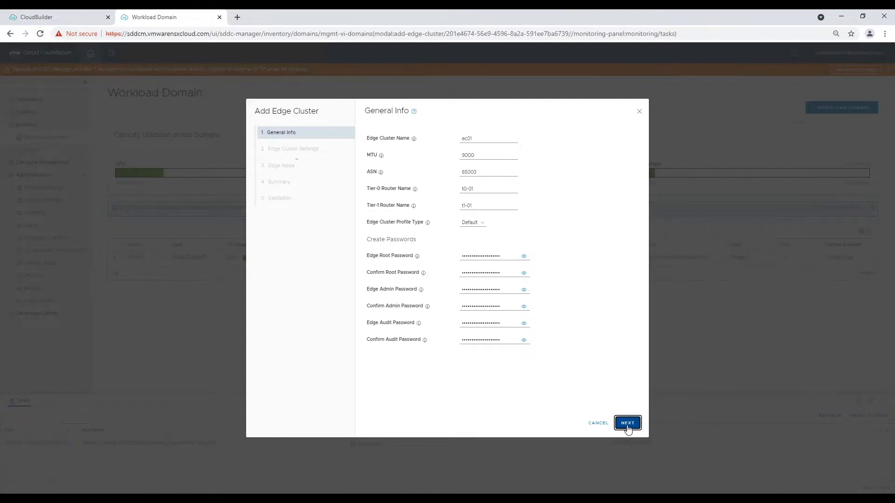
- Set Edge Cluster Settings to Application Virtual Networks, Small form factor, Active-Active Tier-0 HA and EBGP routing
click(626, 424)
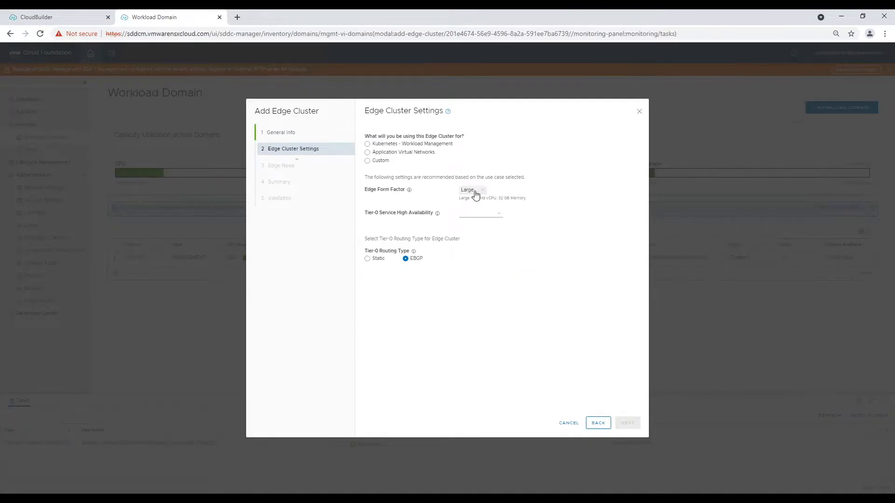
click(471, 189)
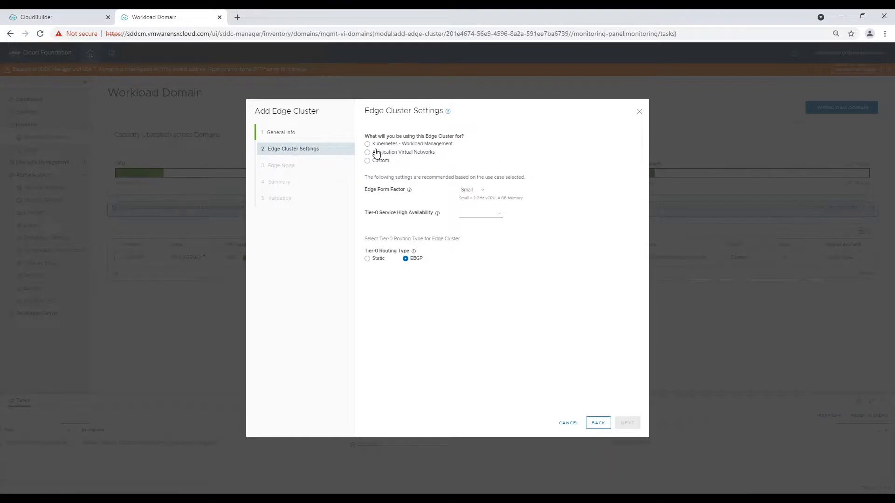
click(367, 152)
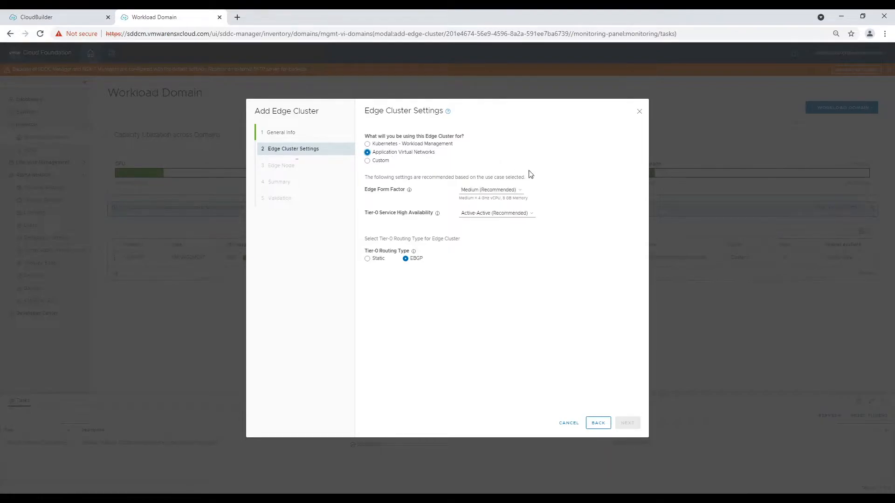
click(489, 190)
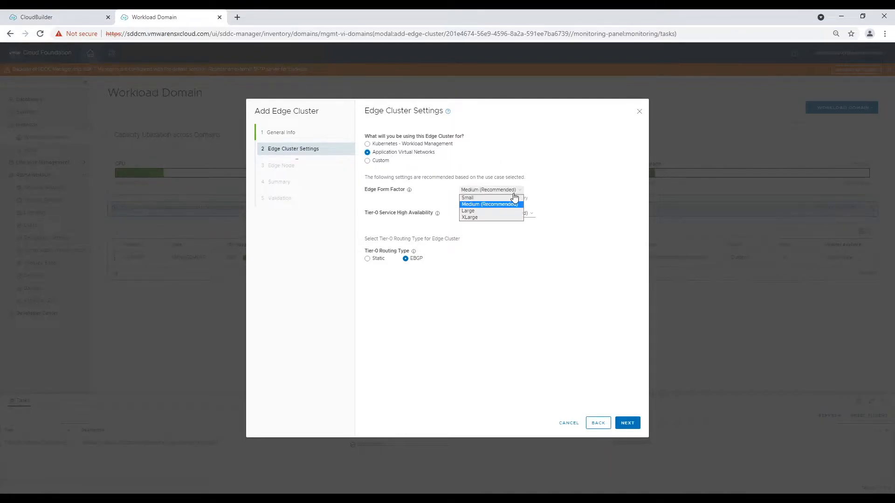
click(467, 197)
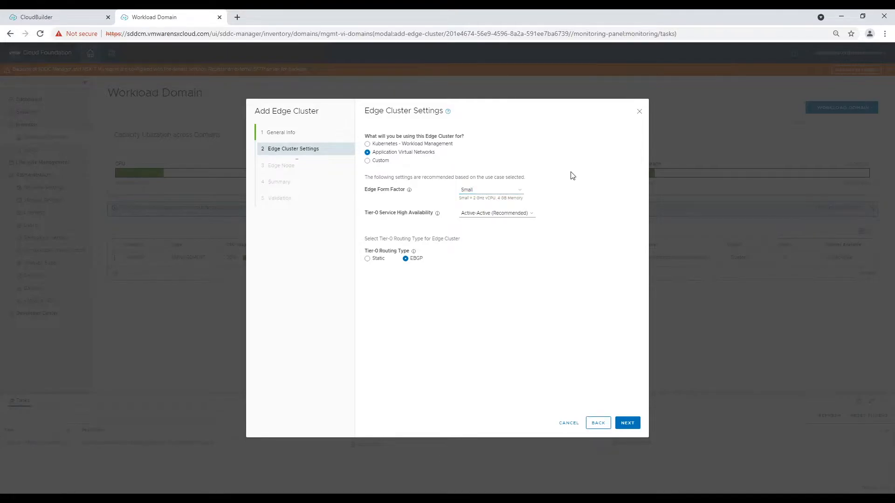
click(495, 212)
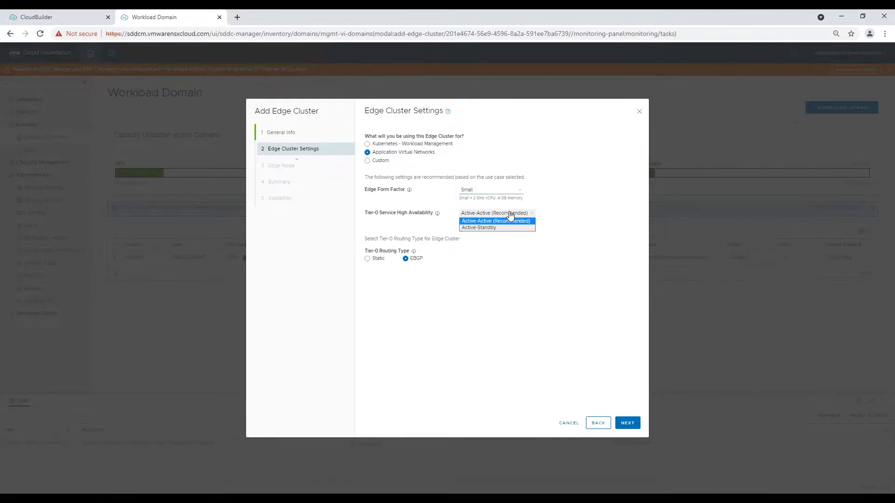
click(495, 221)
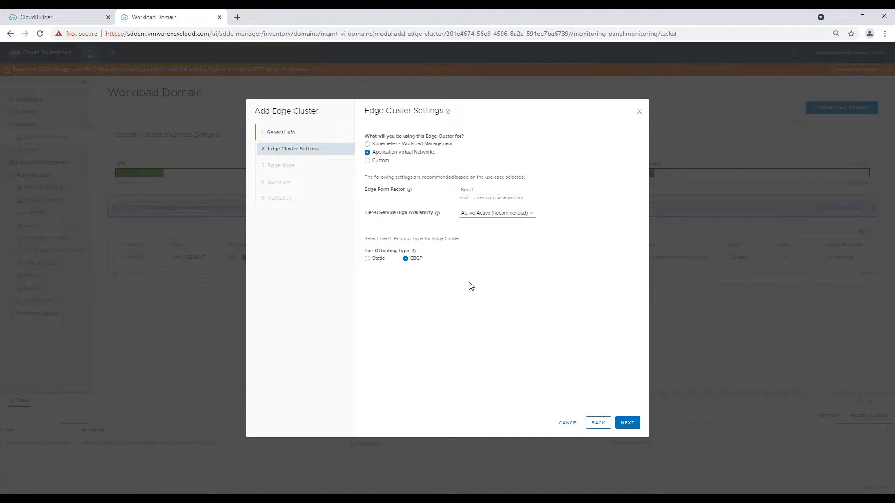
mouse_move(422, 269)
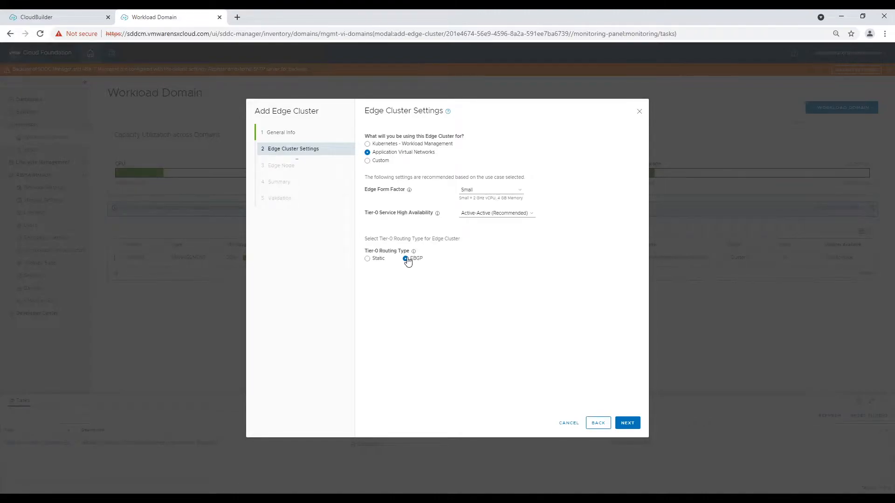
mouse_move(413, 251)
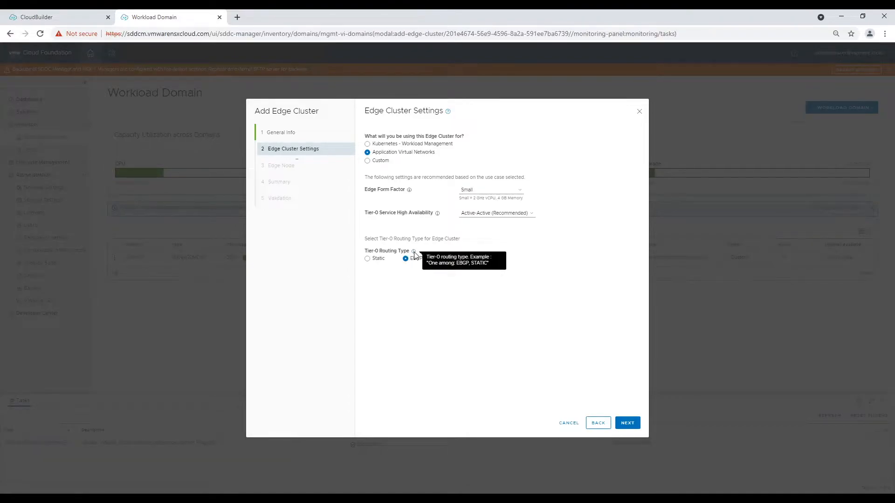
mouse_move(488, 300)
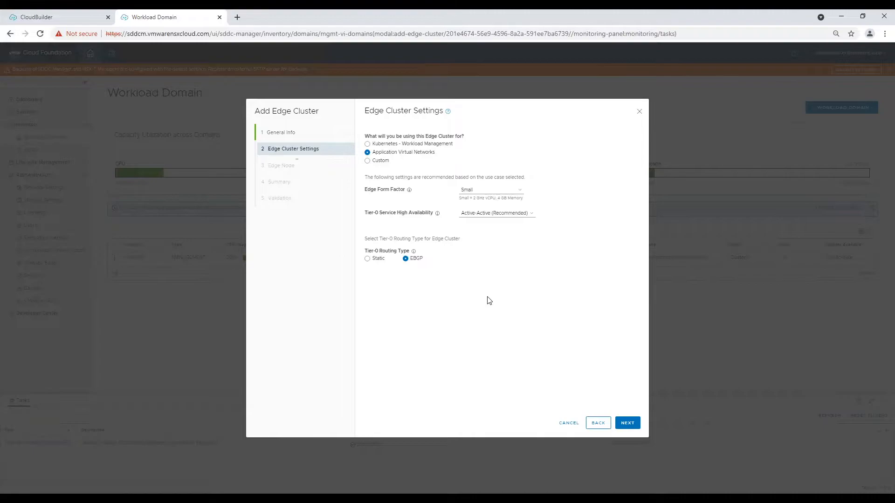
- Enter the first edge node's name and management IP 172.16.11.69 with its TEP IP addressing
click(626, 423)
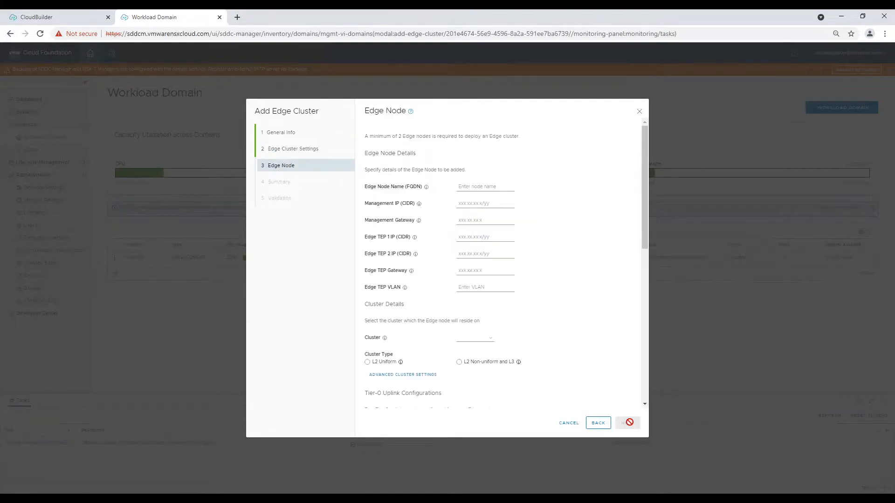
text(en01.vmwarensxcloud.co)
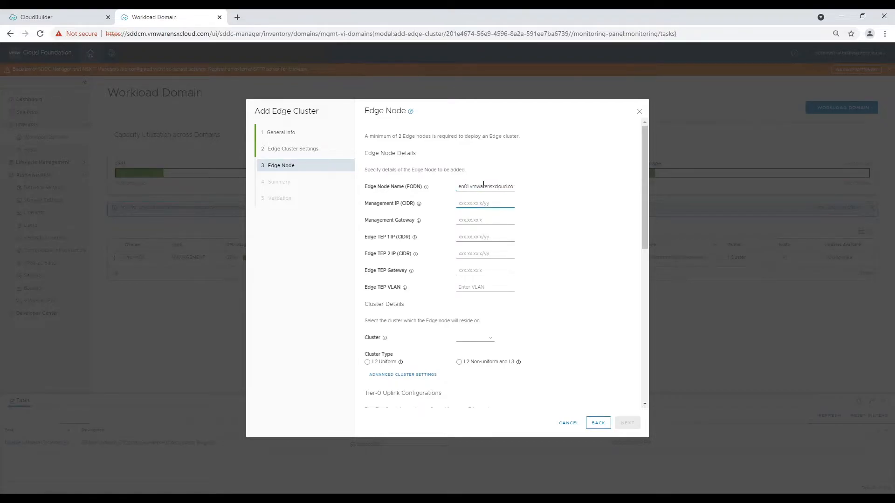
text(172.16.11.69)
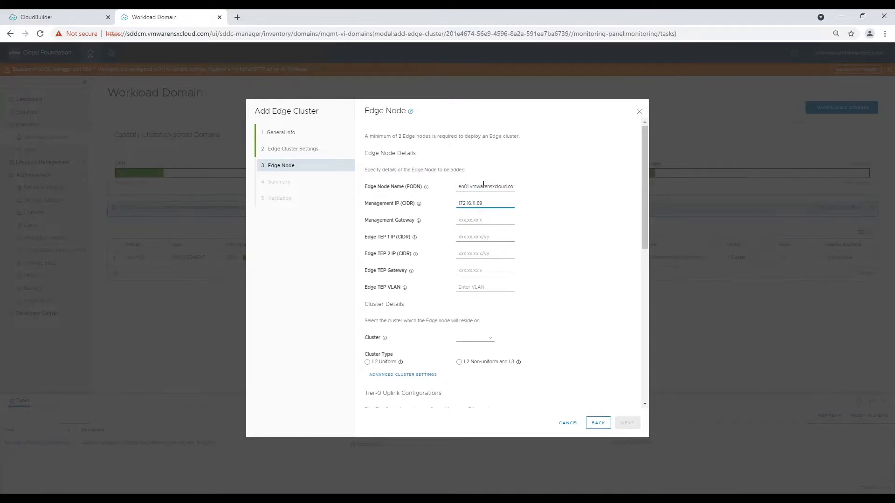
text(/24)
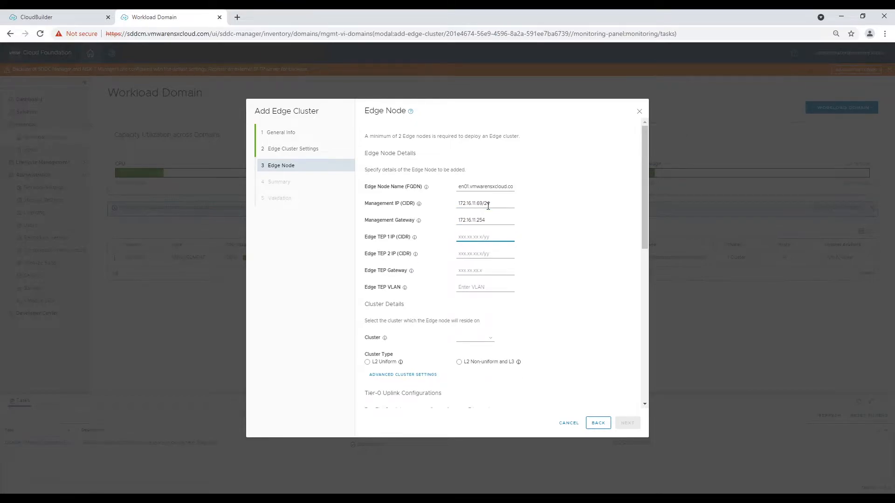
text(172.27.11.2)
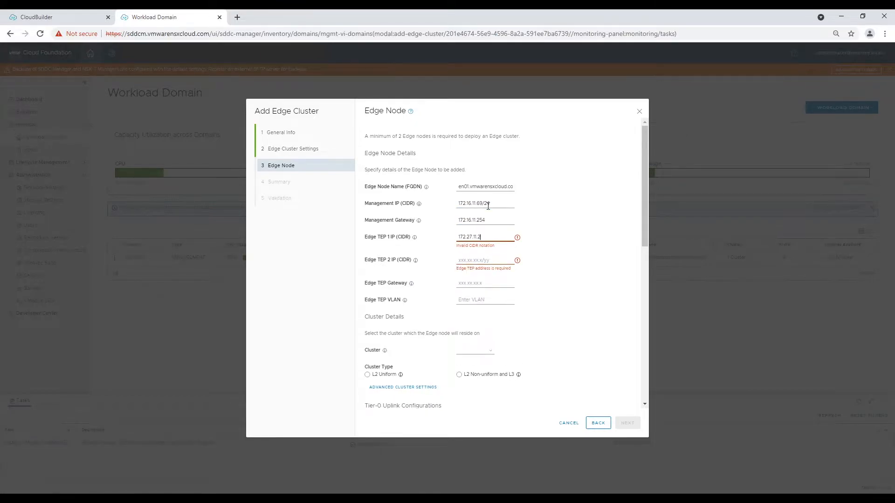
text(172.27.12.2/24)
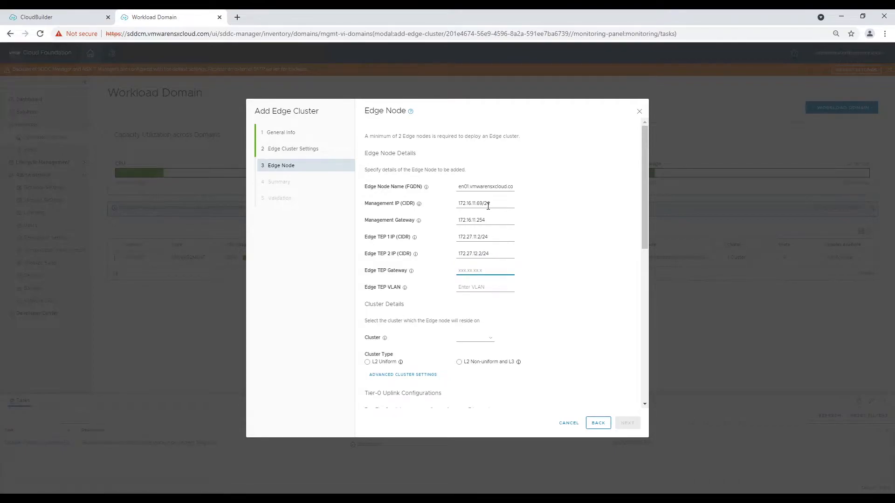
- Set Edge TEP gateway 172.27.13.254, TEP VLAN 2713, cluster vmc-m01-c01 and L2 Uniform cluster type
click(484, 270)
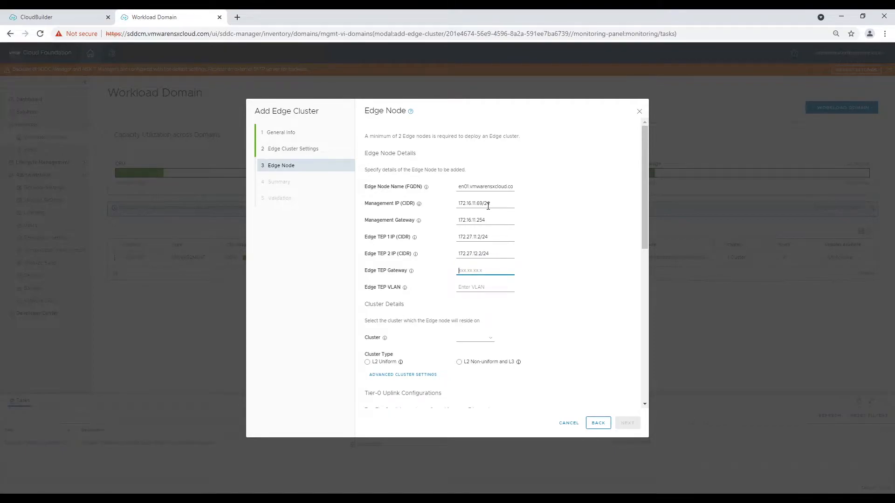
text(172.27.13.2)
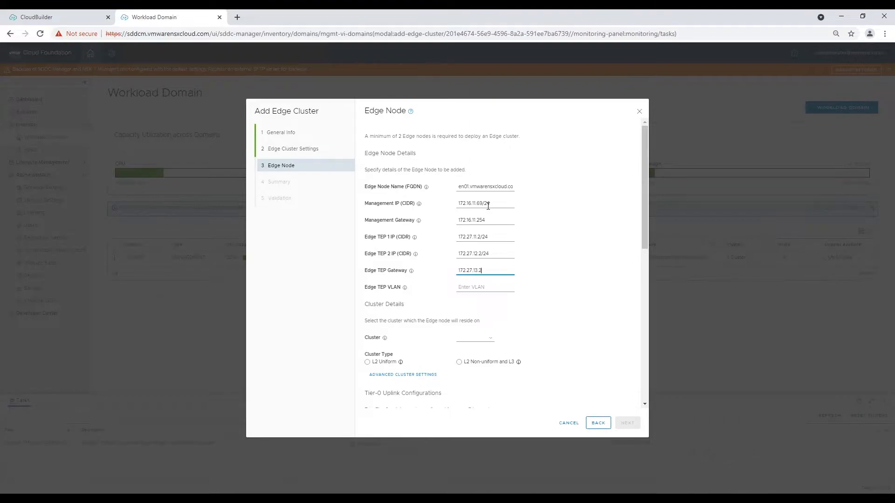
text(2713)
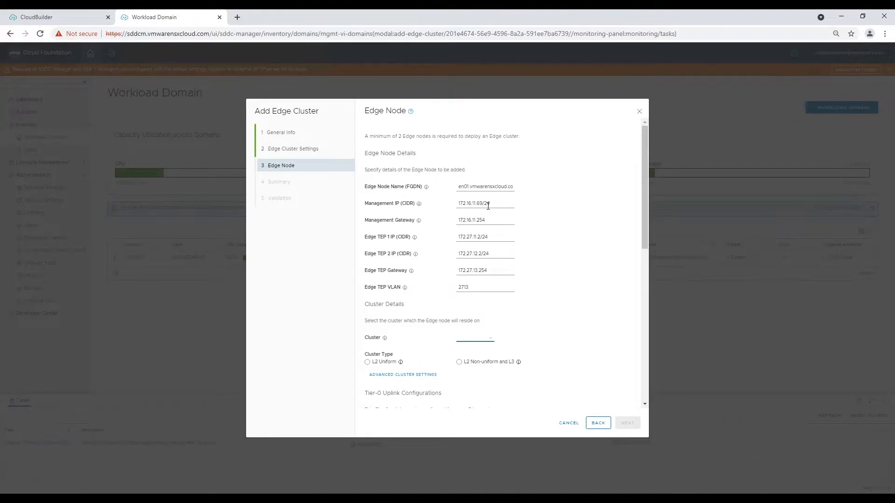
scroll(down, 3)
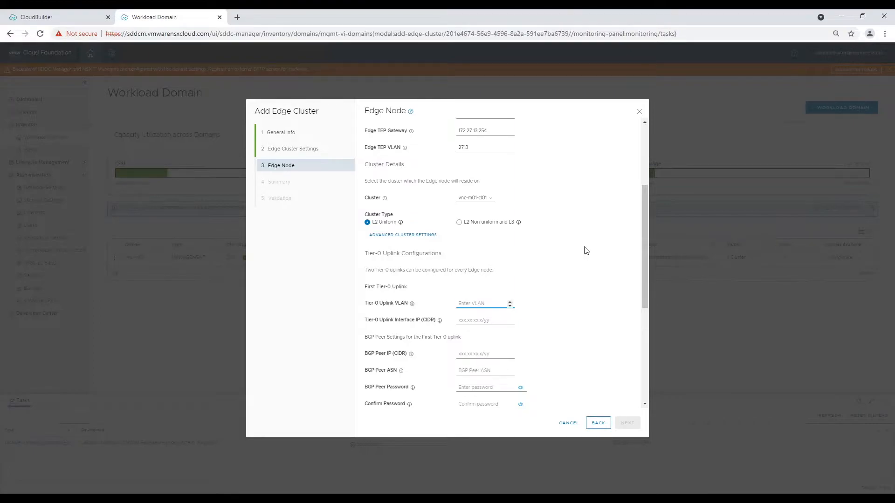
- Set first Tier-0 uplink VLAN 2711 and correct TEP IPs to 172.27.13.2/24 and 172.27.13.3/24
click(482, 303)
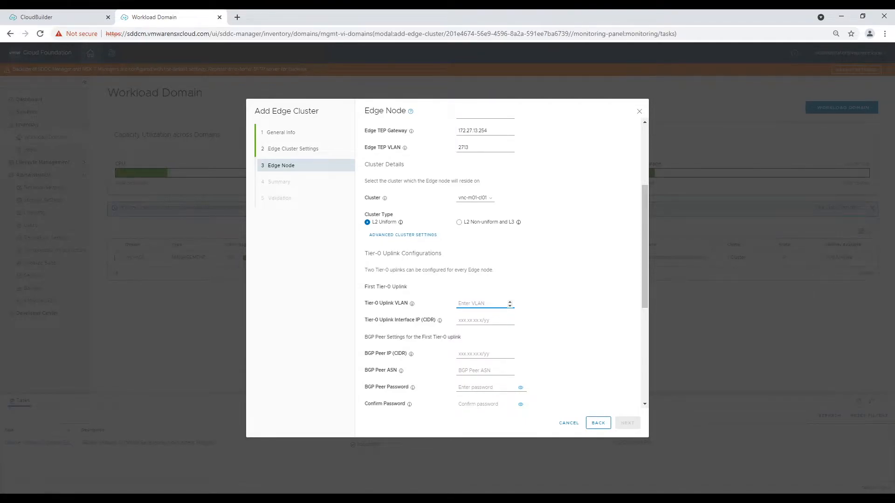
click(482, 303)
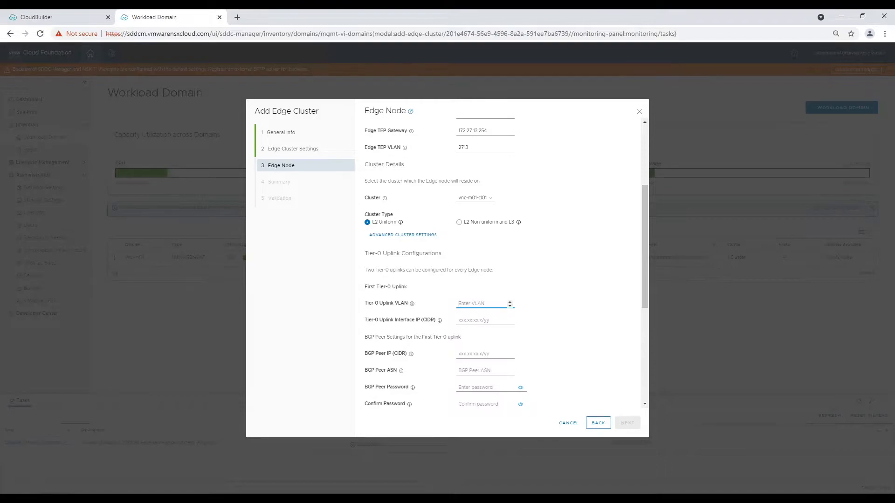
text(2711)
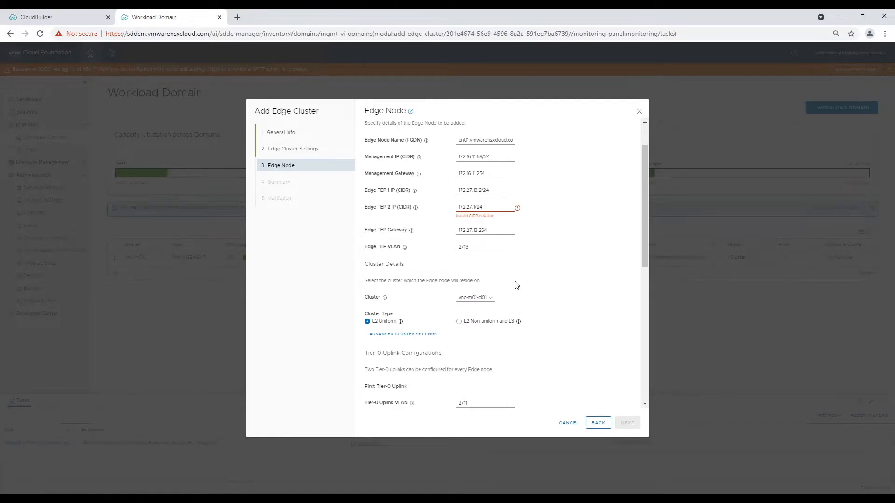
text(172.27.13.3/24)
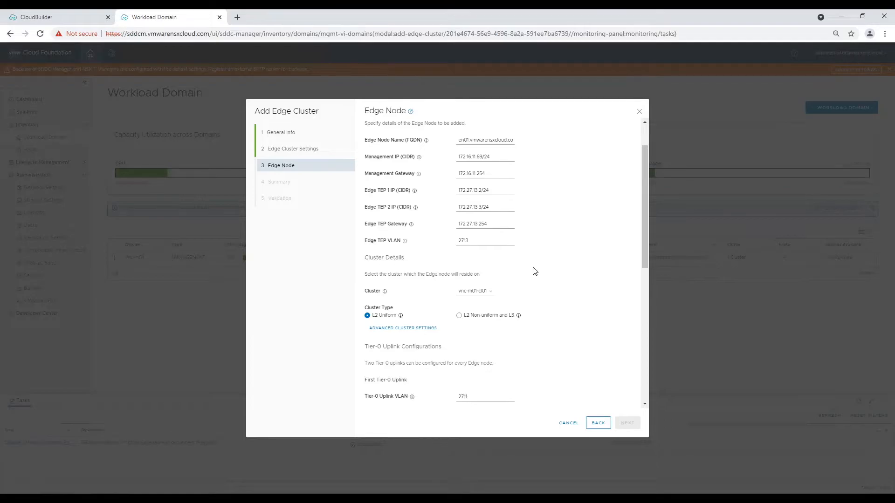
- Fill the first Tier-0 uplink (VLAN 2711) interface IP, BGP peer IP, ASN 65001 and password
scroll(down, 3)
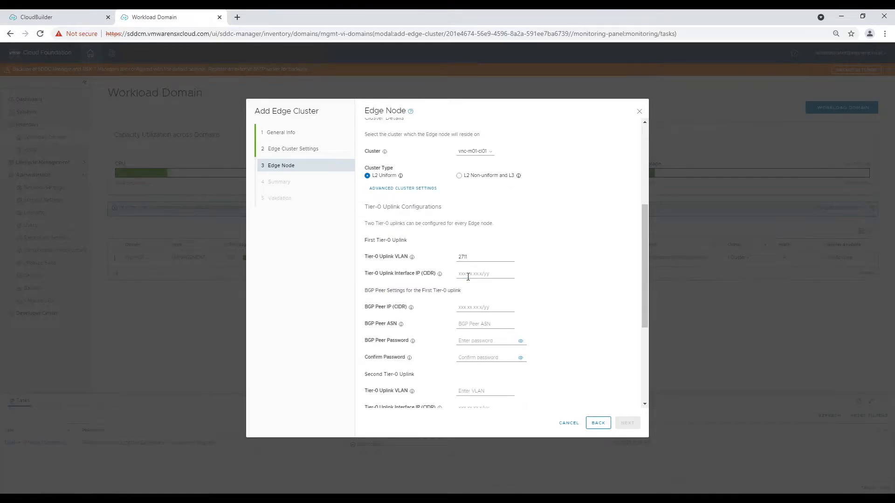
text(172.27.11.)
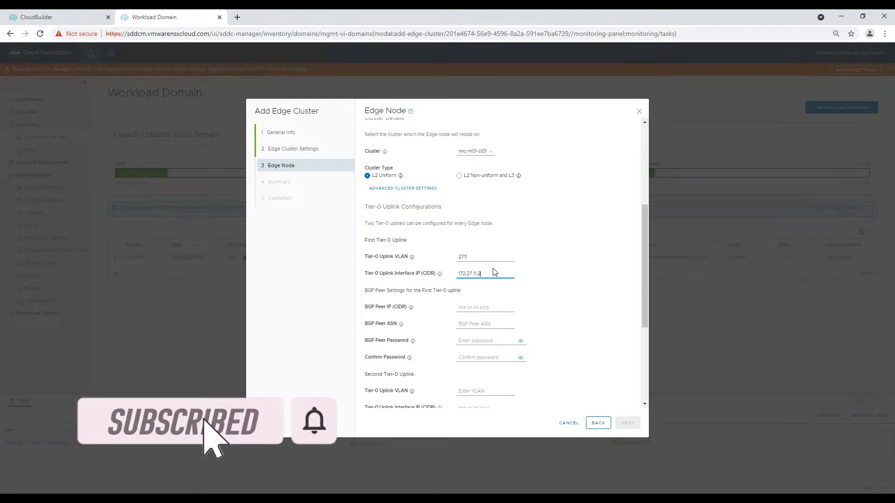
text(2)
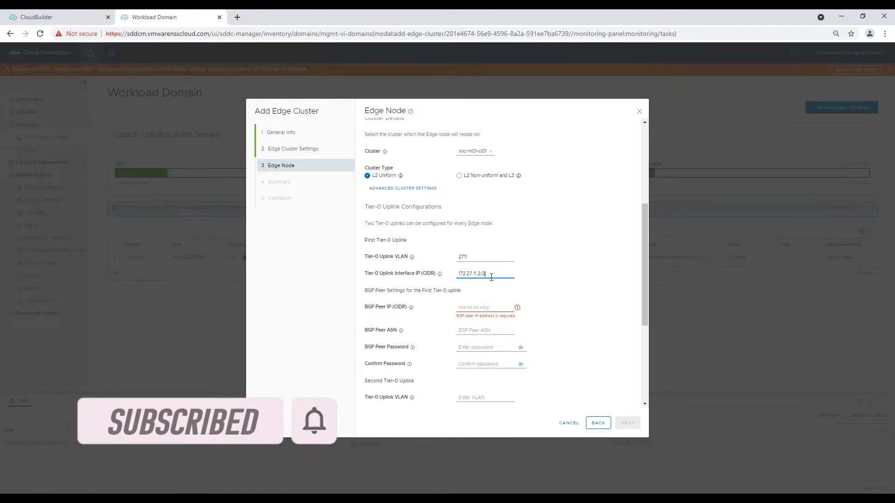
text(172.27.11.254)
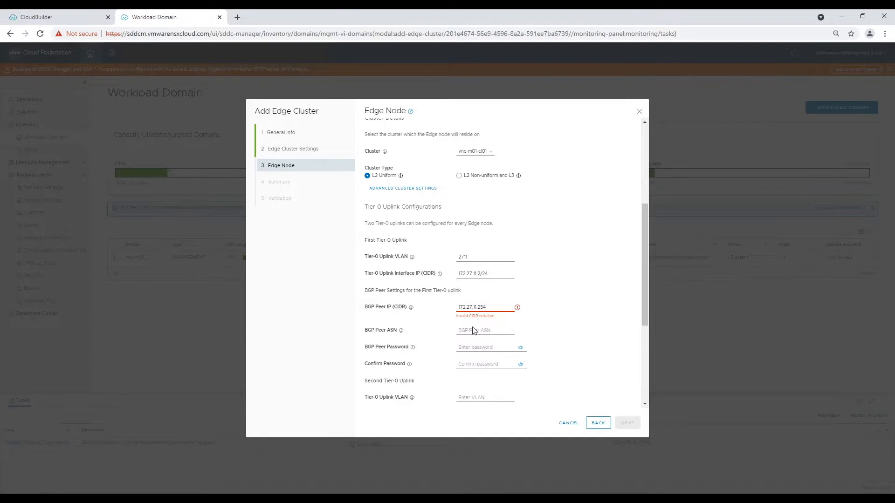
text(650001)
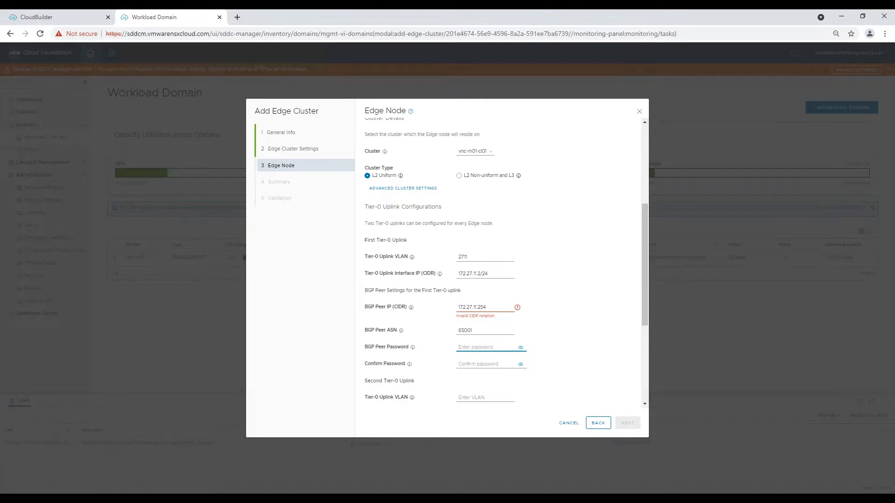
click(487, 347)
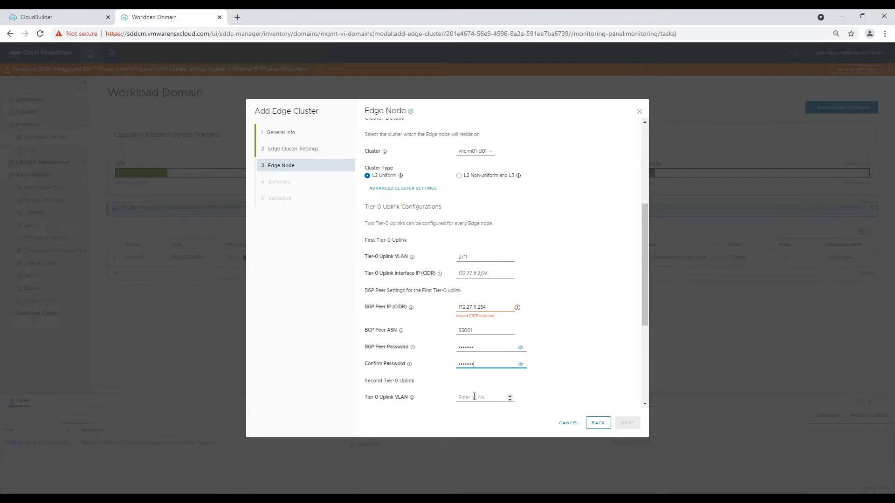
- Fill the second Tier-0 uplink VLAN 2712 with peer 172.27.12.254, ASN 65001, and add edge node en01
scroll(down, 3)
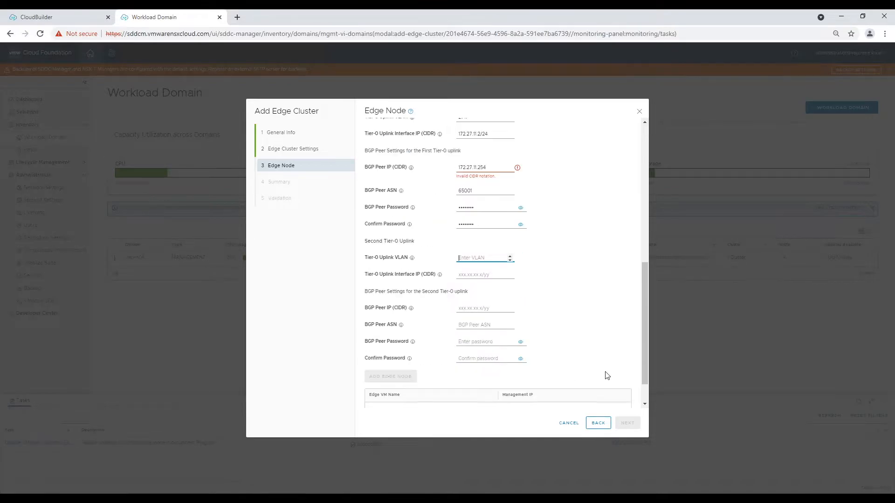
text(2712)
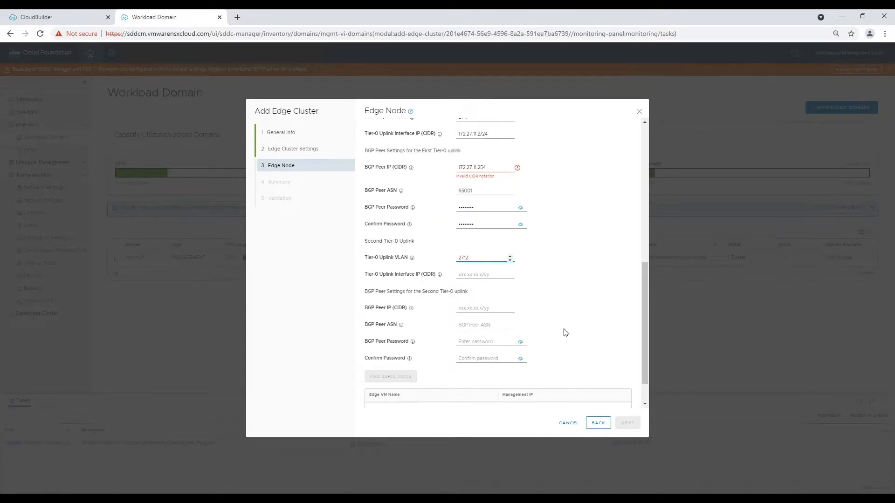
text(172.27.12.2/24)
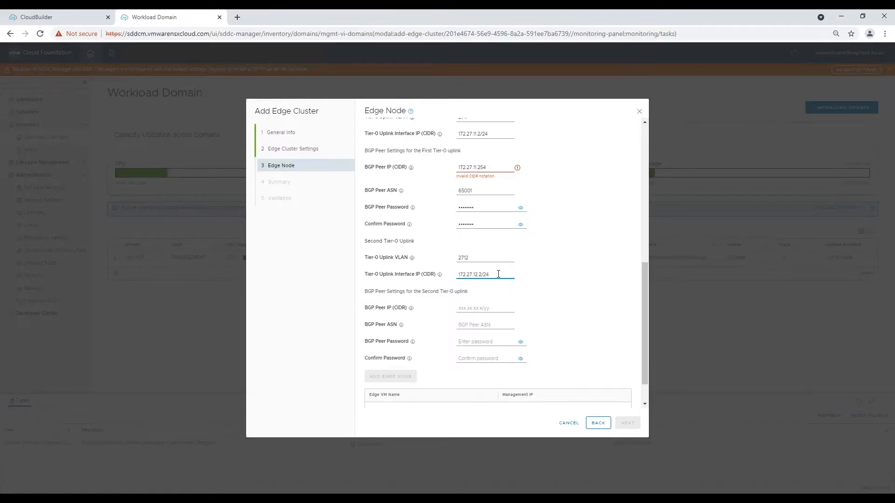
text(17)
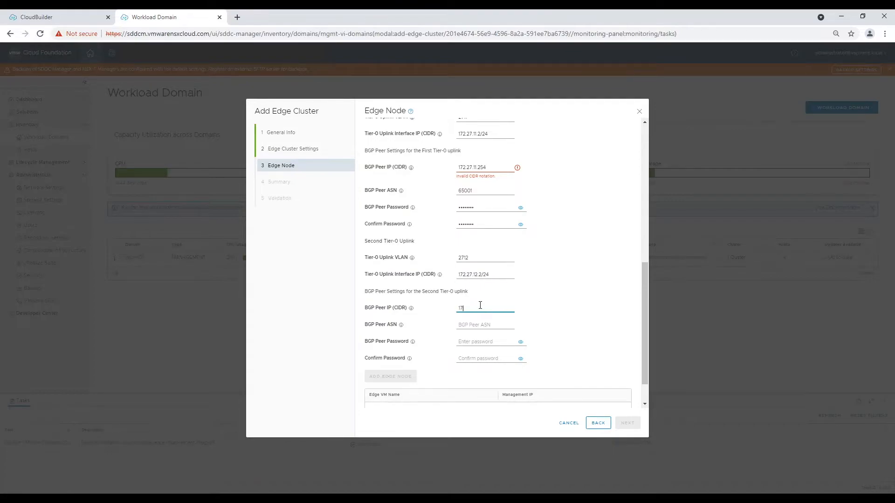
text(172.27.12.254/24)
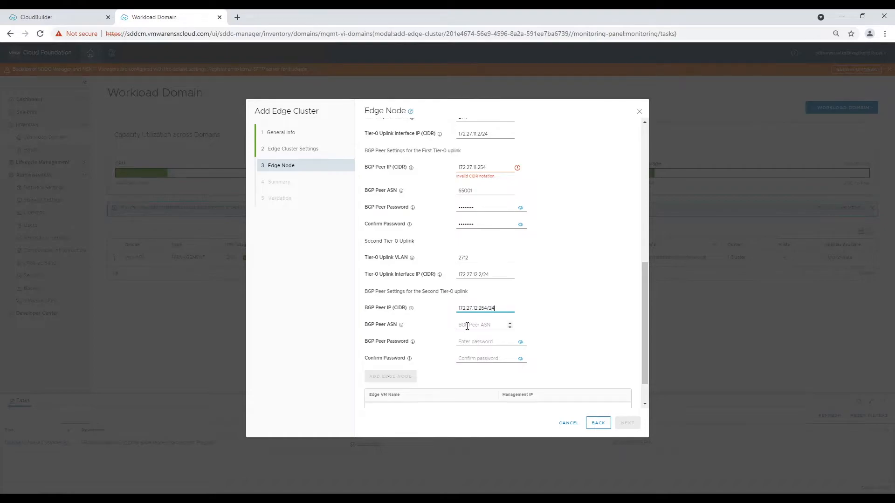
text(65001)
click(485, 166)
text(/24)
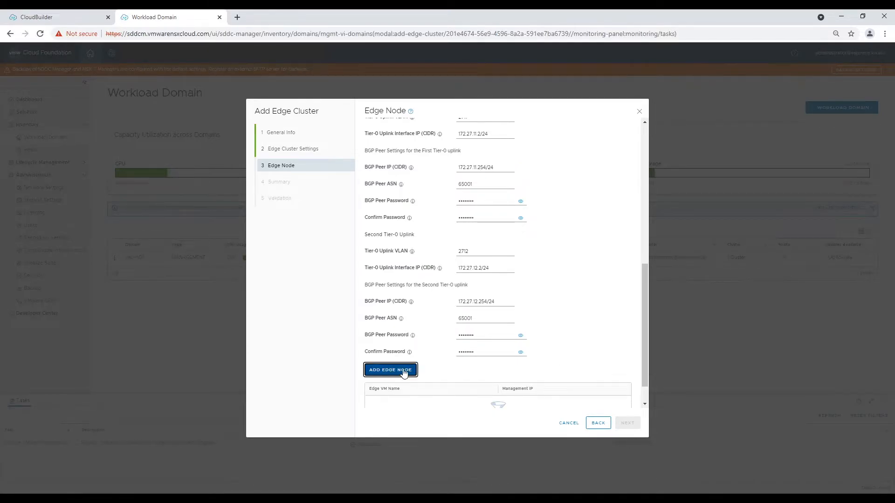
click(389, 369)
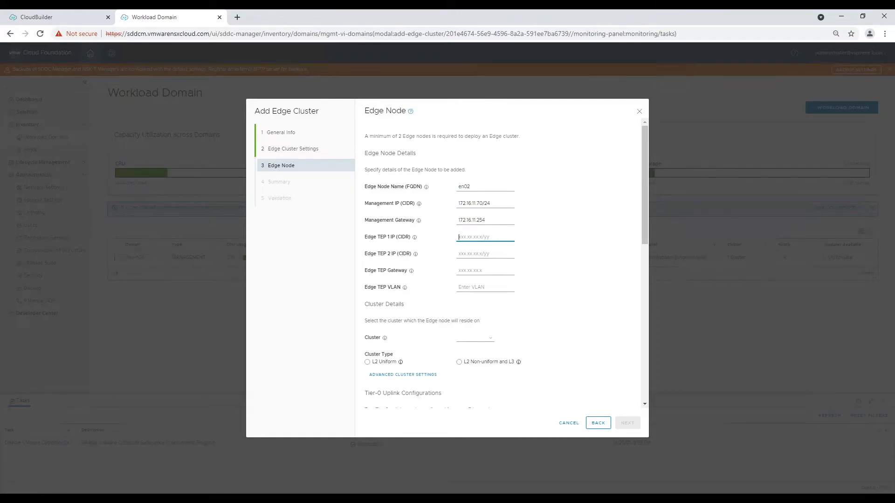
- Enter en02's TEP IPs 172.27.13.4/24 and .5/24, cluster, uplinks and BGP peers, and add it to the cluster
text(172.27.13.4/24)
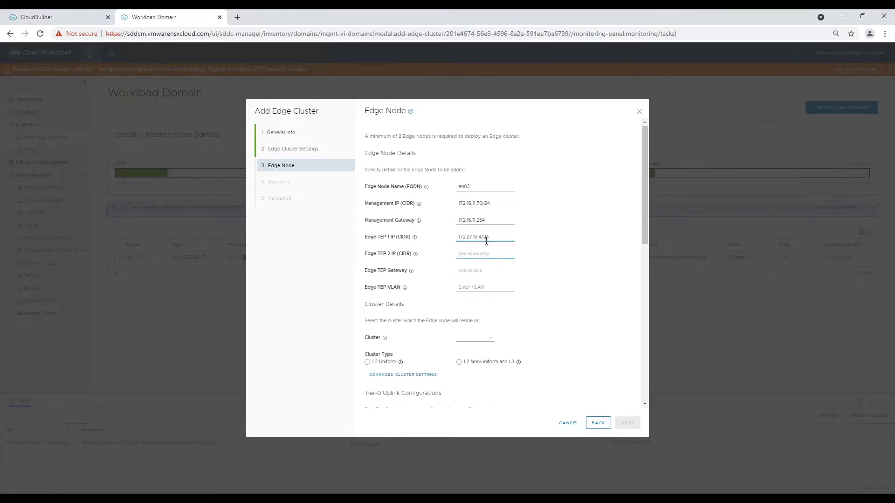
text(172.16.13.5/24)
click(485, 270)
text(172.27.13.254)
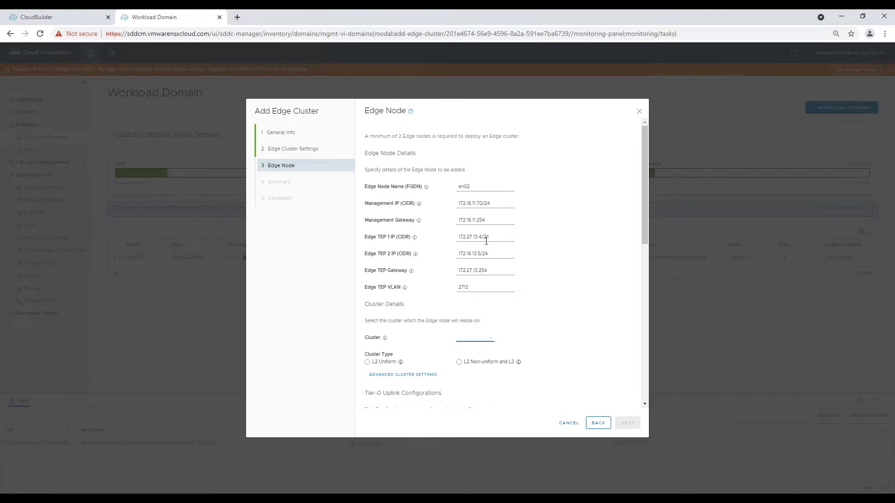
scroll(down, 3)
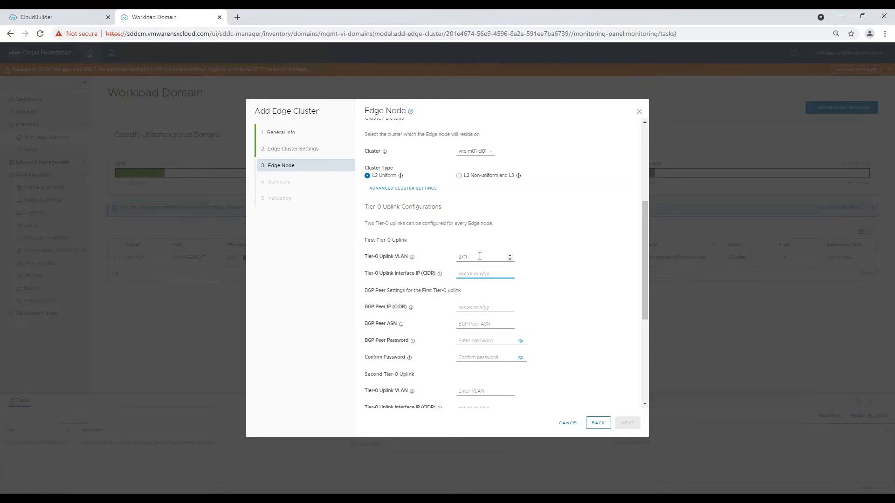
text(172.16)
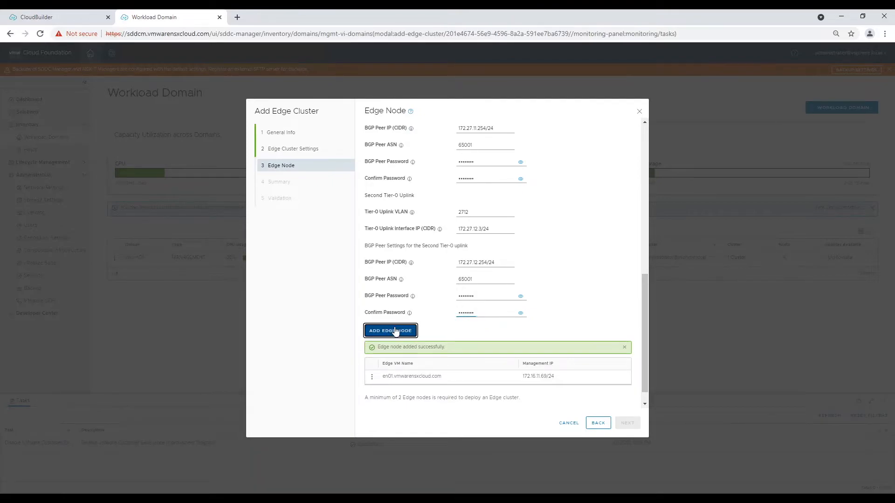
click(391, 330)
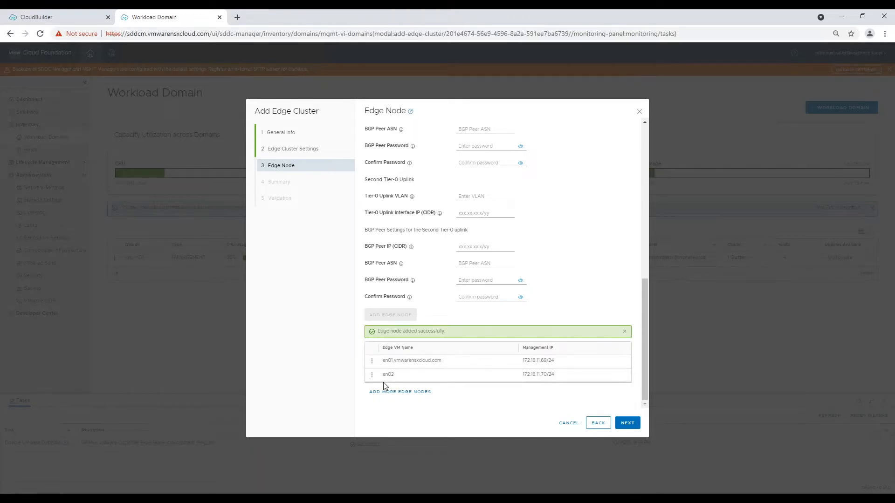
- Rename the second edge node to en02.vmwarensxcloud.com and continue to the Summary step
click(387, 375)
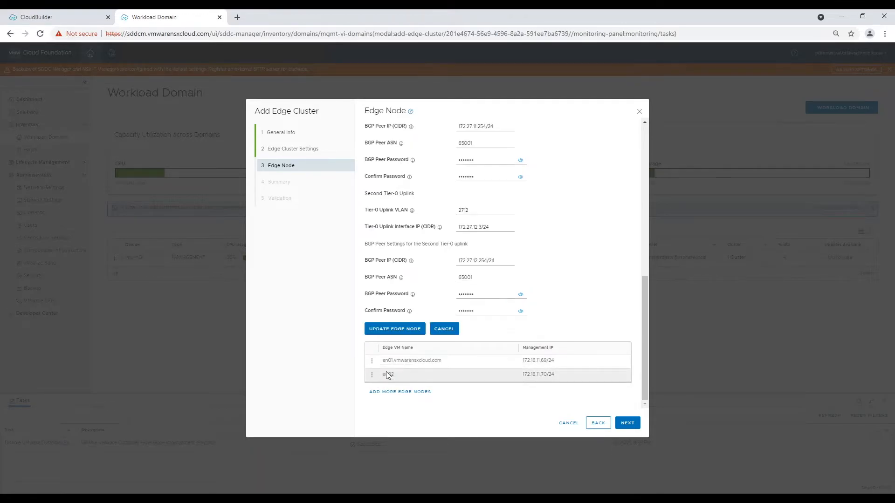
click(388, 375)
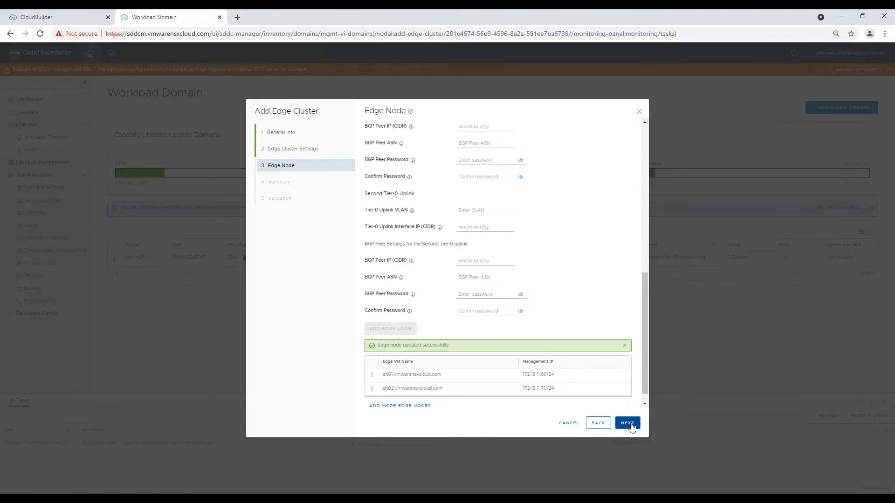
click(626, 423)
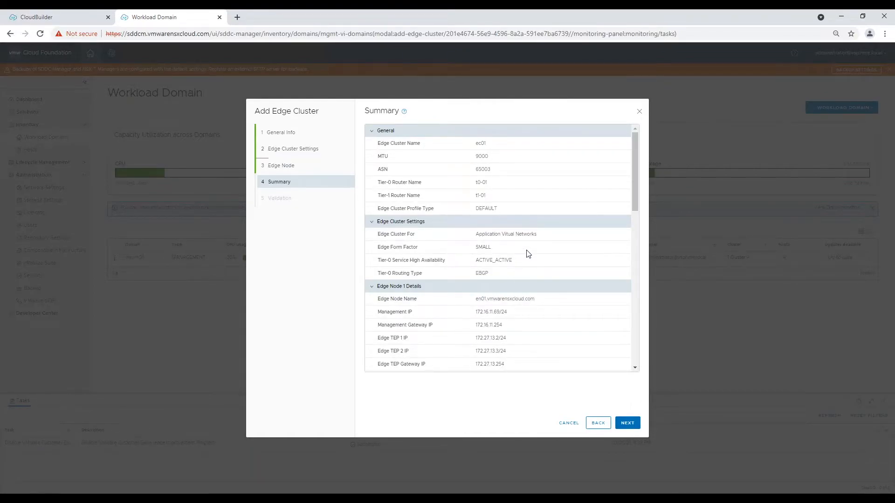
- Review the ec01 edge cluster summary and start validating its specification
scroll(down, 3)
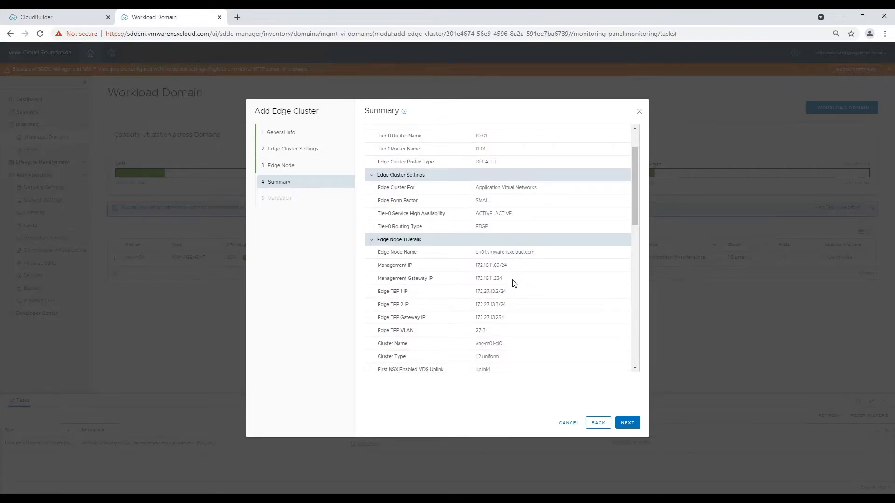
scroll(down, 3)
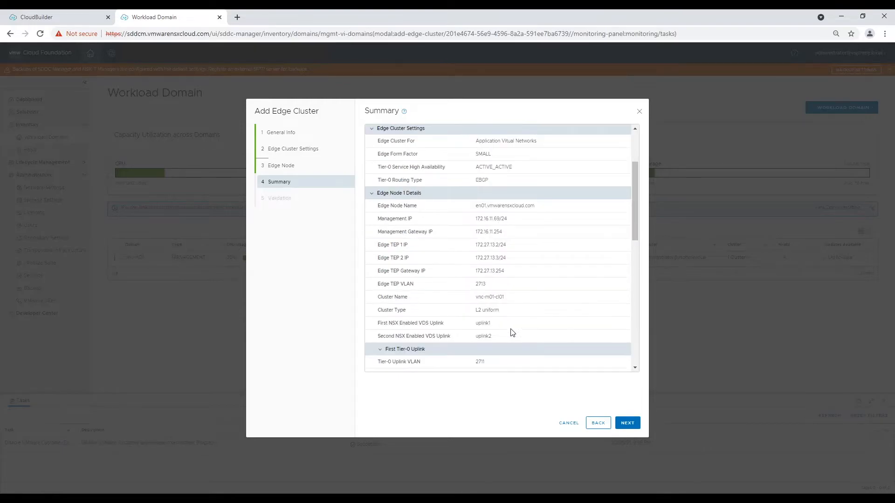
scroll(down, 3)
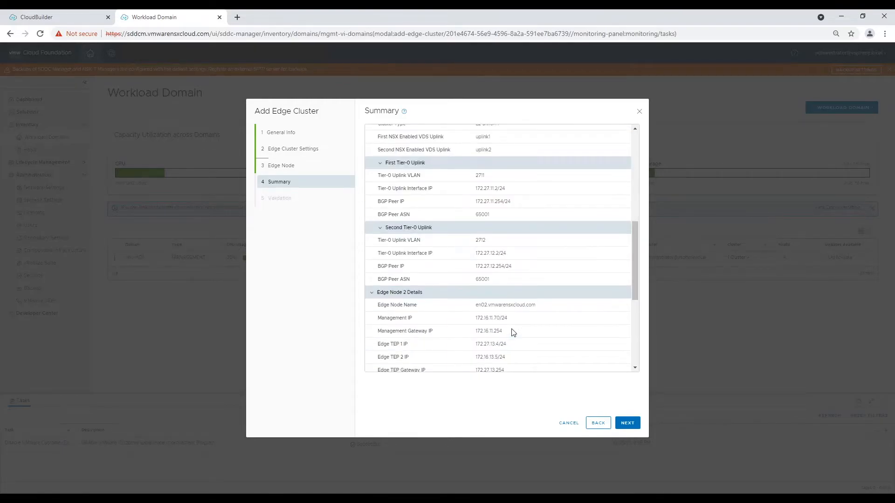
scroll(up, 3)
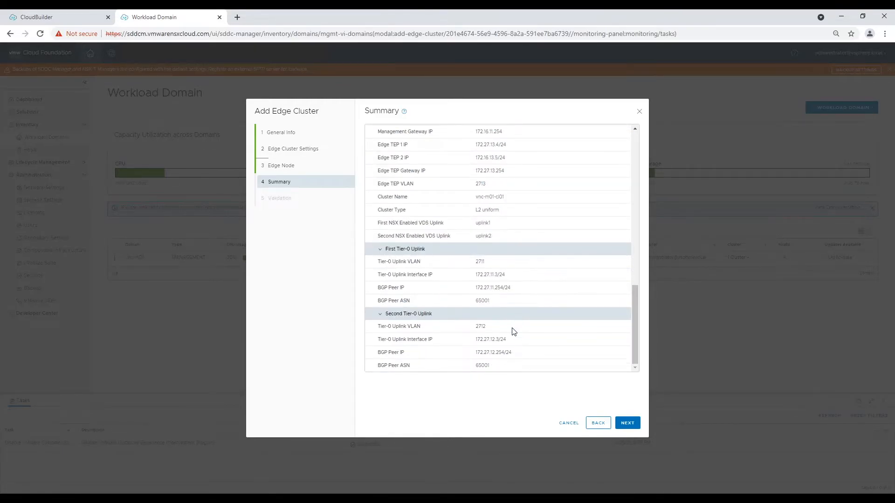
click(627, 422)
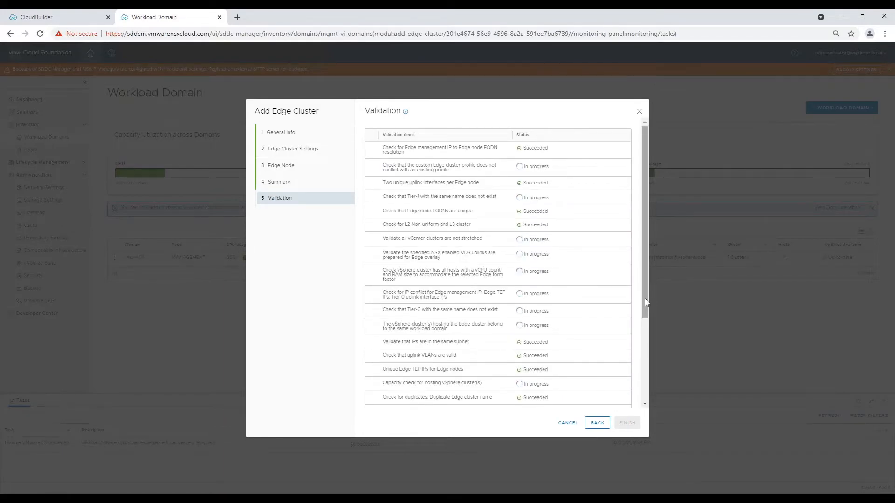
- Review the failed TEP IP/gateway subnet check for en02, then go back to the edge cluster summary
scroll(down, 3)
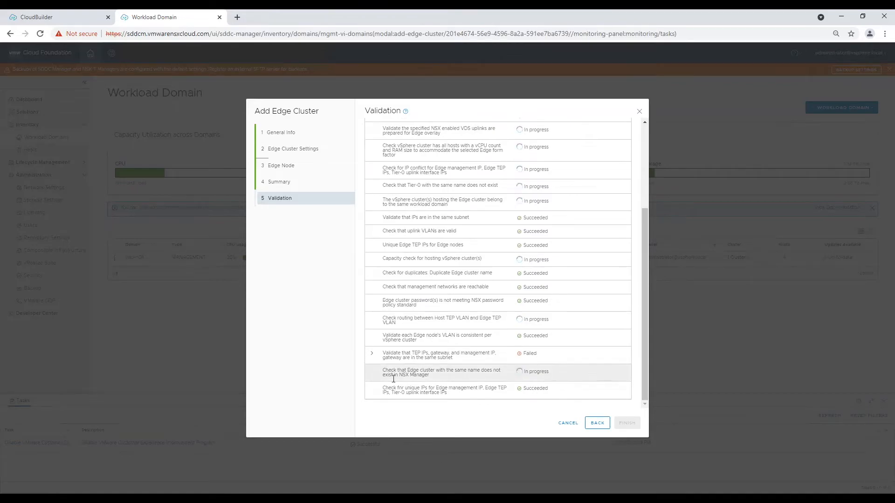
click(372, 352)
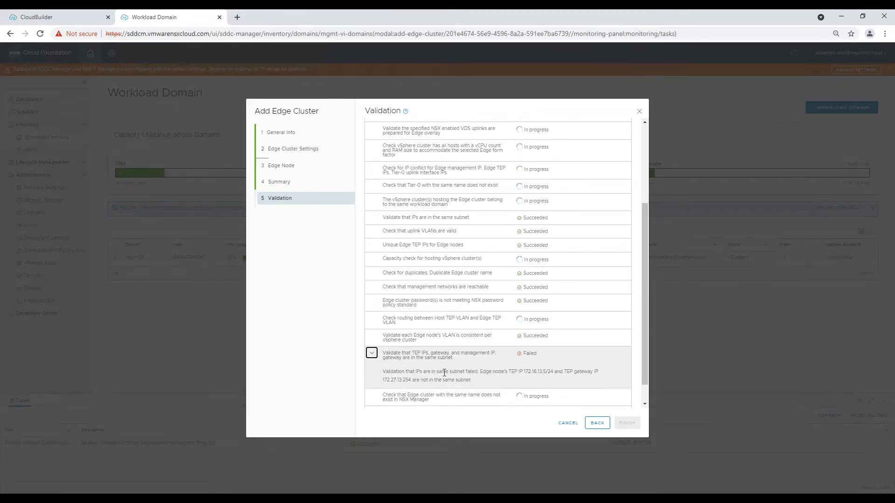
mouse_move(537, 380)
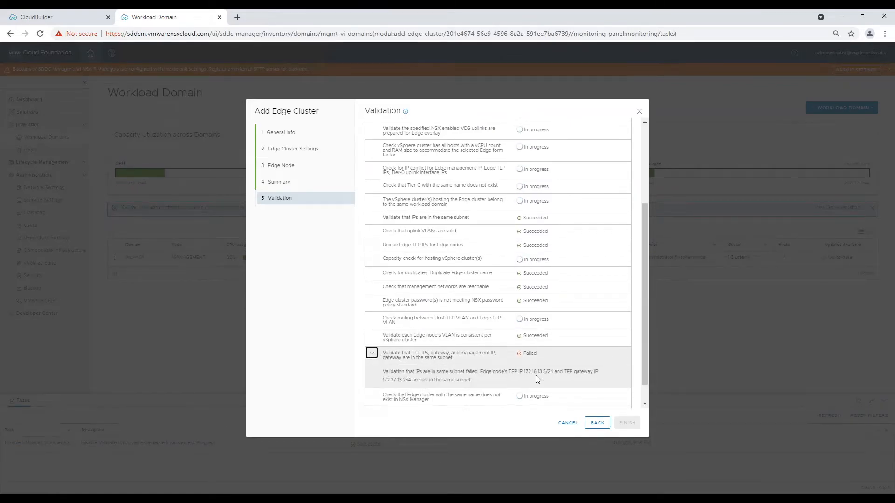
click(372, 353)
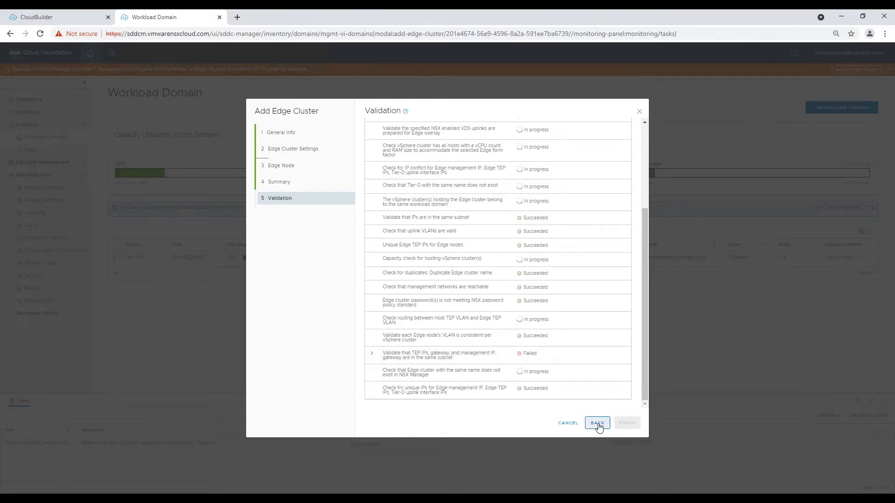
click(597, 423)
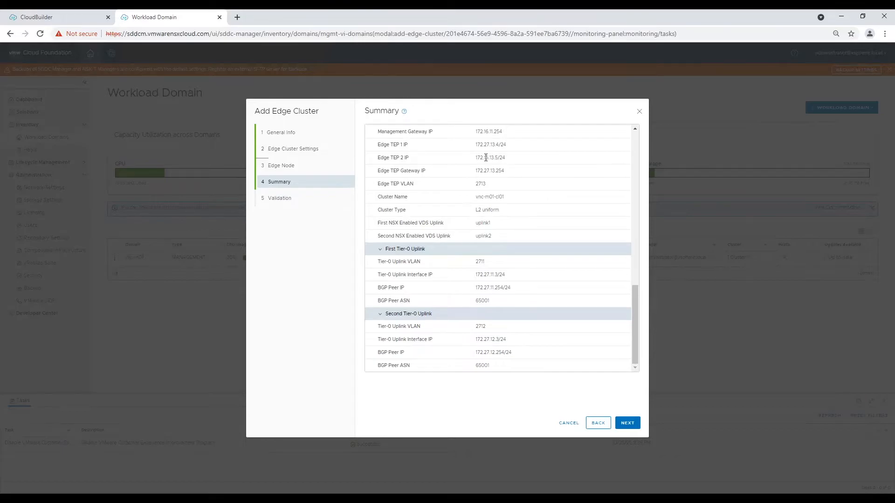
- Correct en02's Edge TEP 2 IP within the TEP subnet, update the node, and re-run validation
scroll(down, 3)
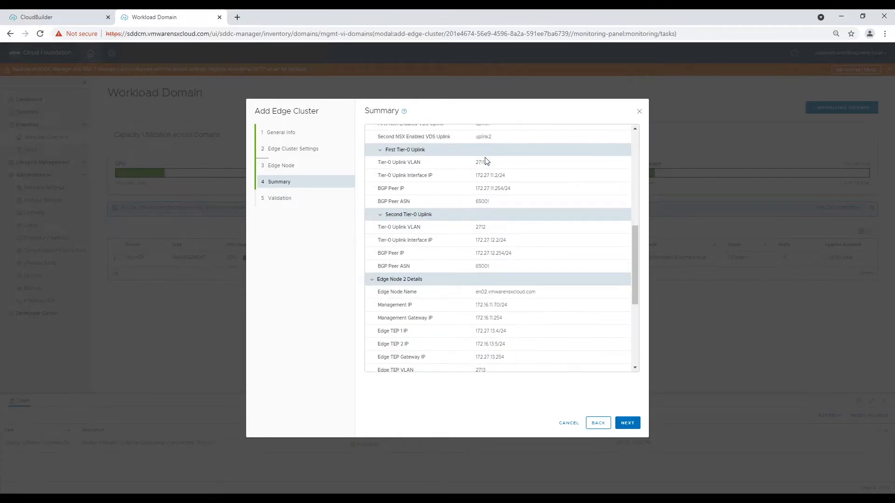
click(597, 423)
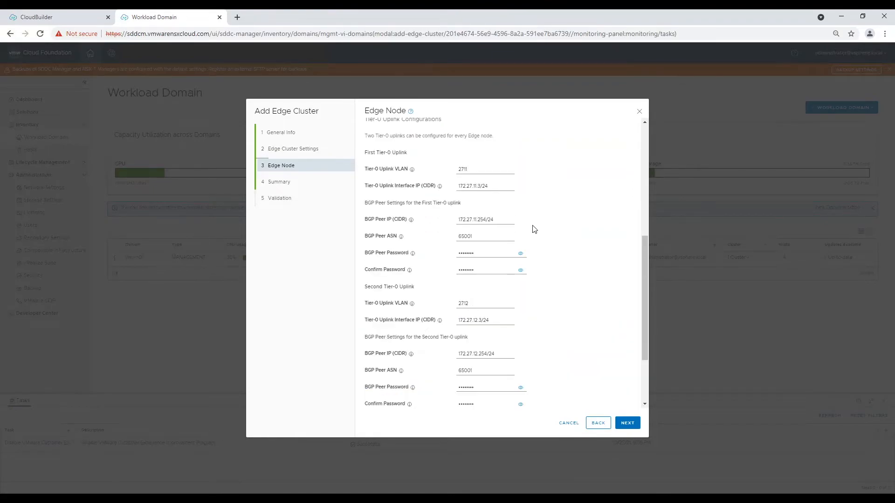
mouse_move(632, 327)
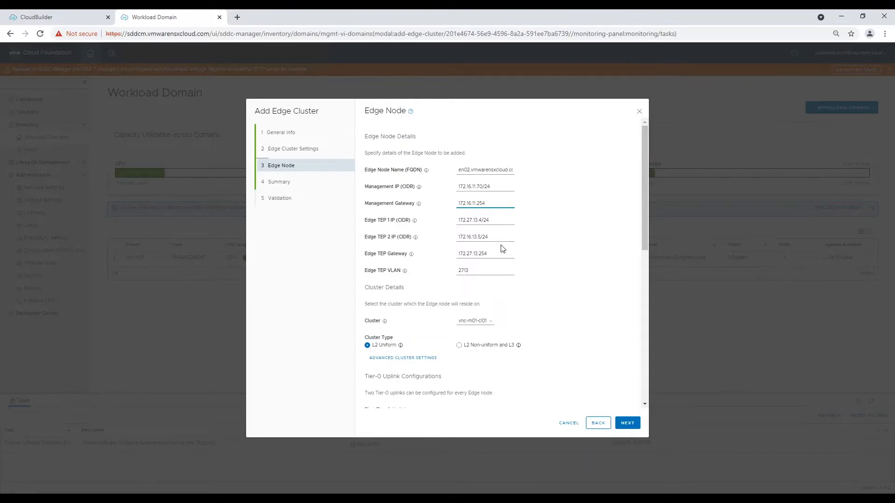
mouse_move(490, 250)
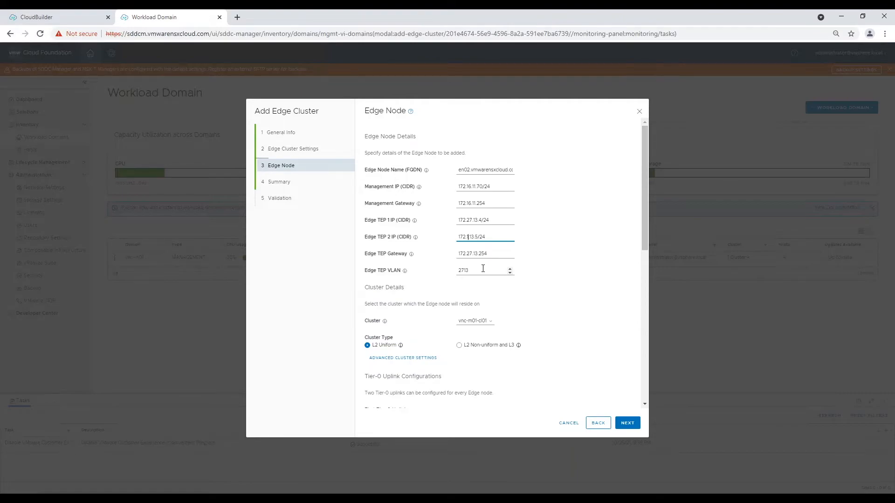
mouse_move(517, 302)
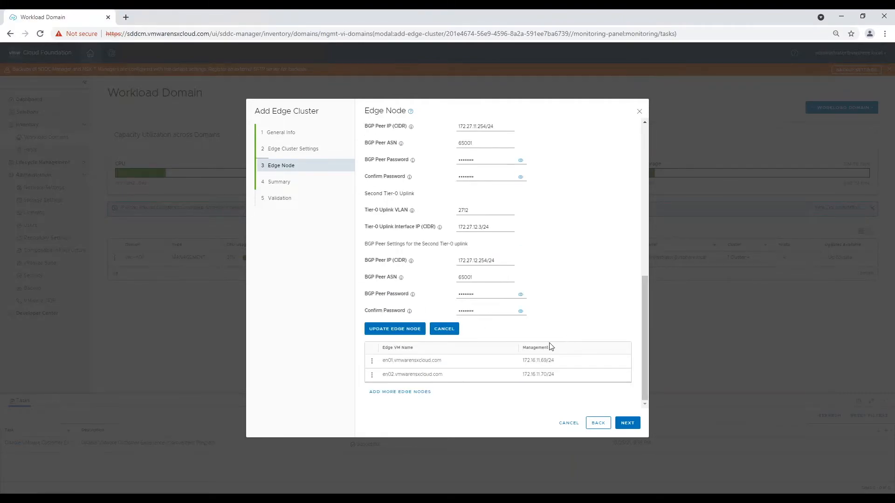
click(394, 329)
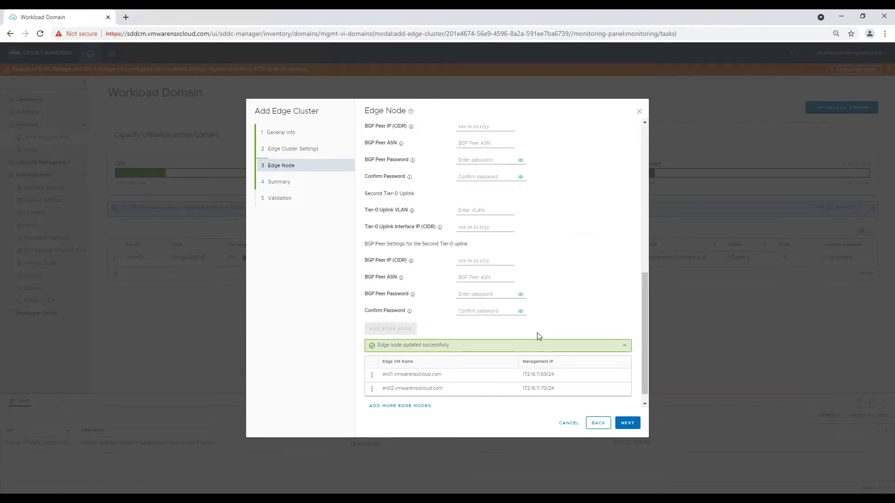
click(626, 423)
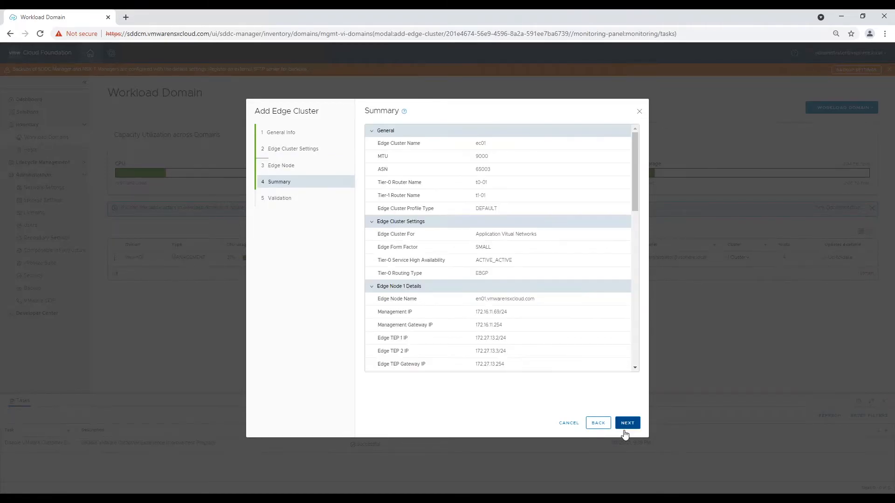
click(627, 423)
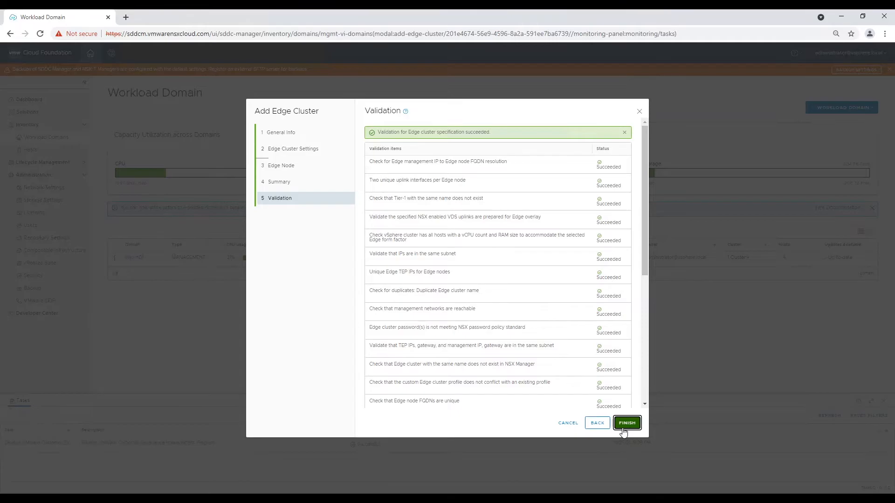
- Finish the wizard to start deploying edge cluster ec01, then head to Repository Settings
click(626, 423)
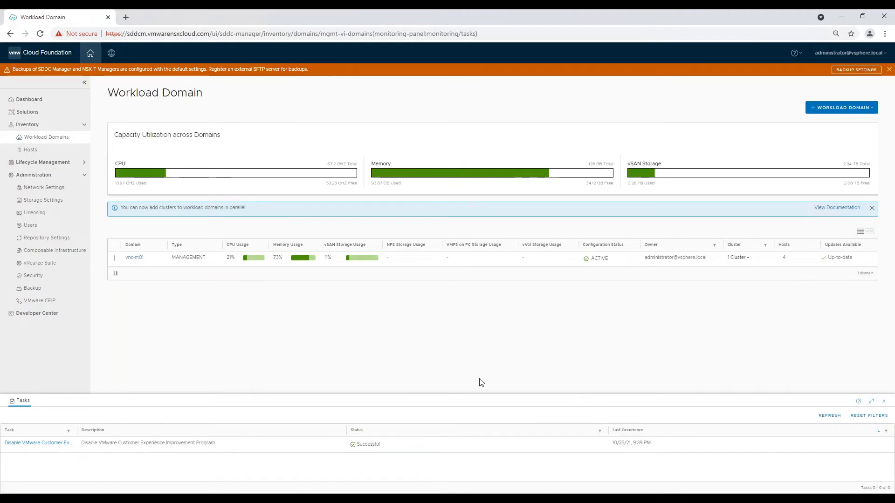
click(47, 238)
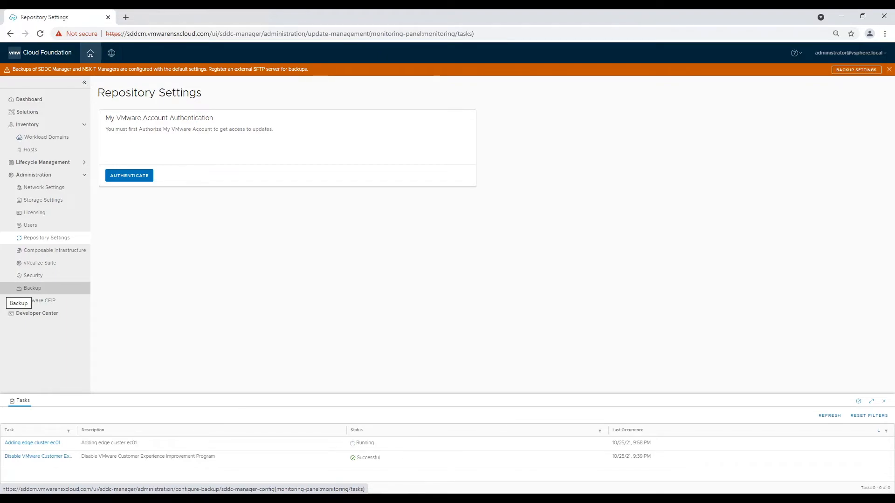
- Authorize the My VMware depot credentials, go to Bundle Management, and view ec01's deployment subtasks
click(129, 175)
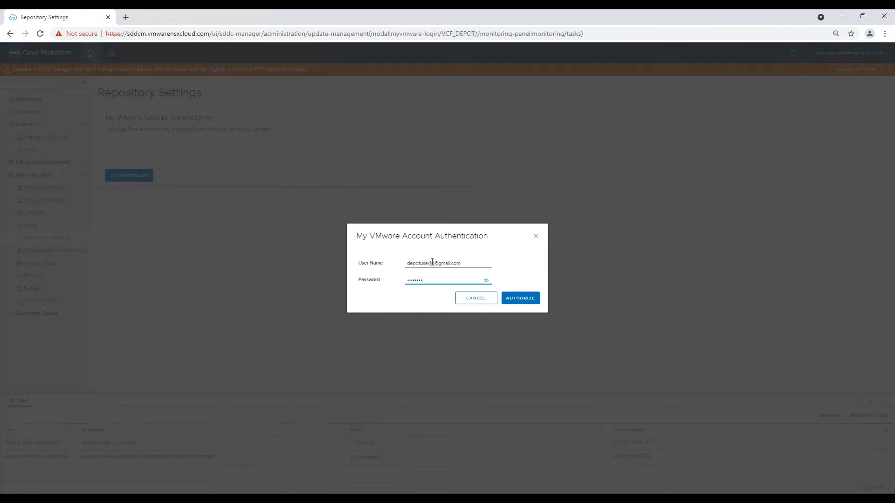
click(520, 298)
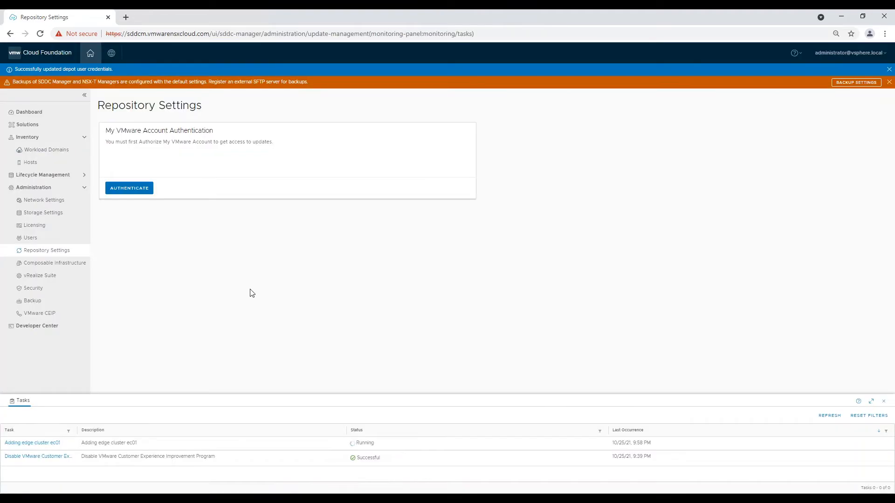
click(47, 174)
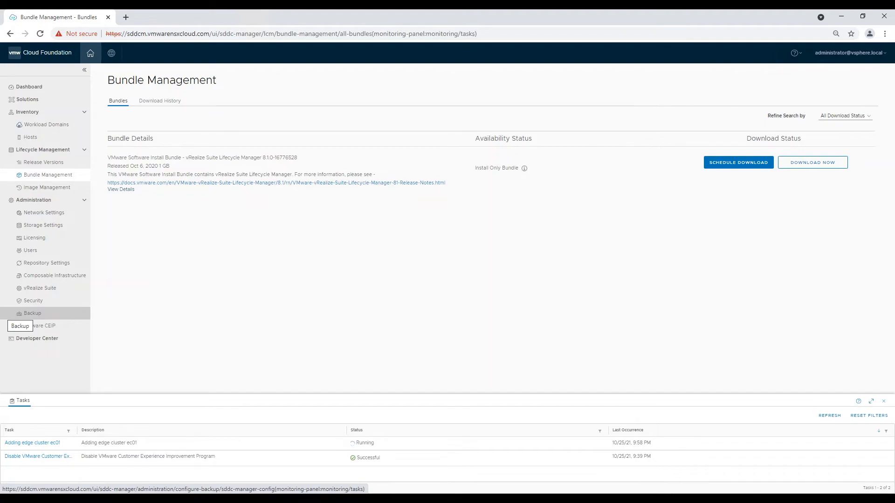
click(32, 442)
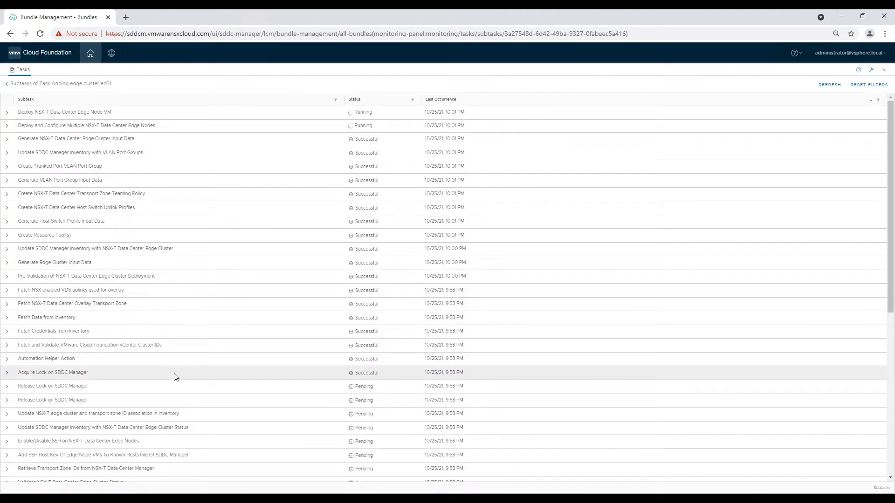
- Restore and maximize the ec01 subtask view, then browse the list of downloadable bundles
click(7, 386)
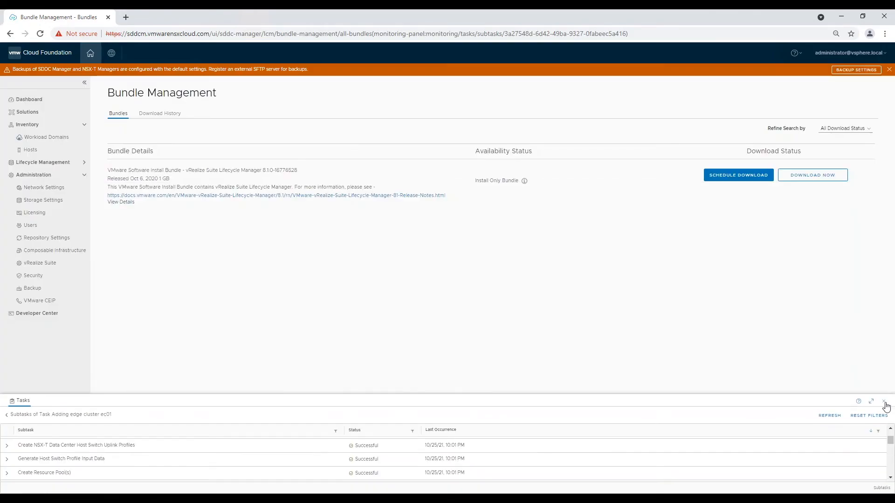
click(871, 403)
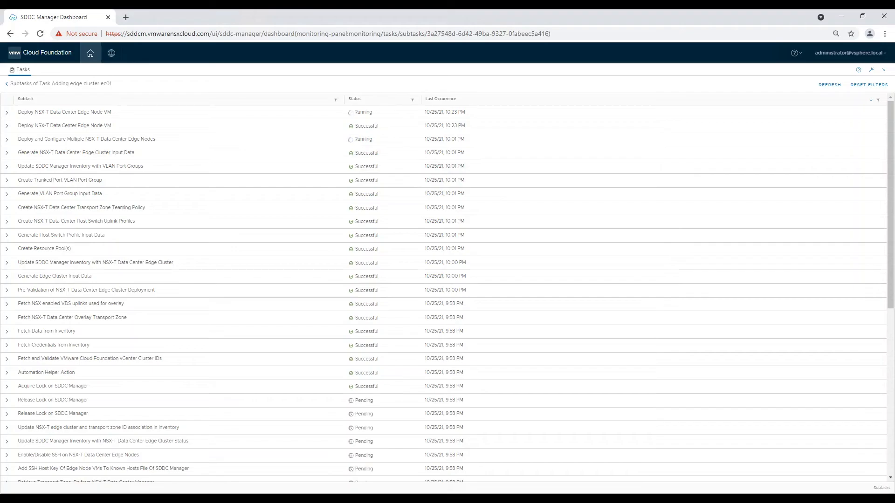
scroll(down, 3)
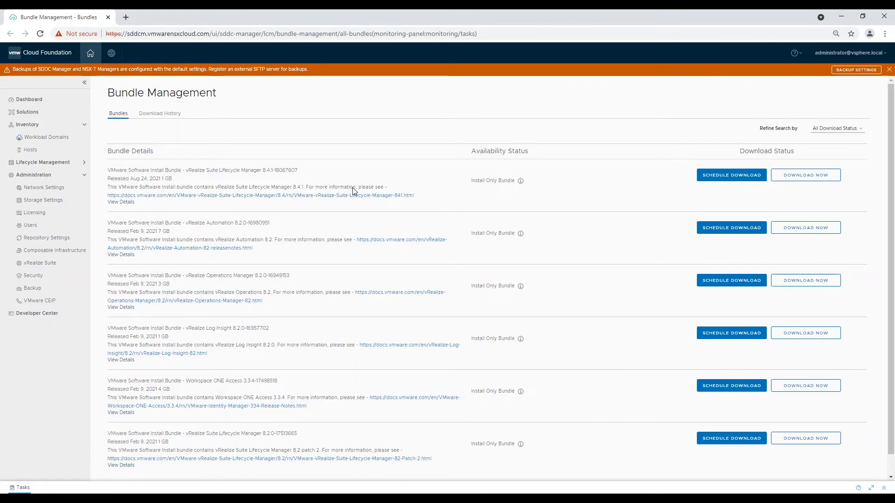
- Schedule and confirm download of the vRealize Suite Lifecycle Manager 8.4.1 install bundle
click(805, 174)
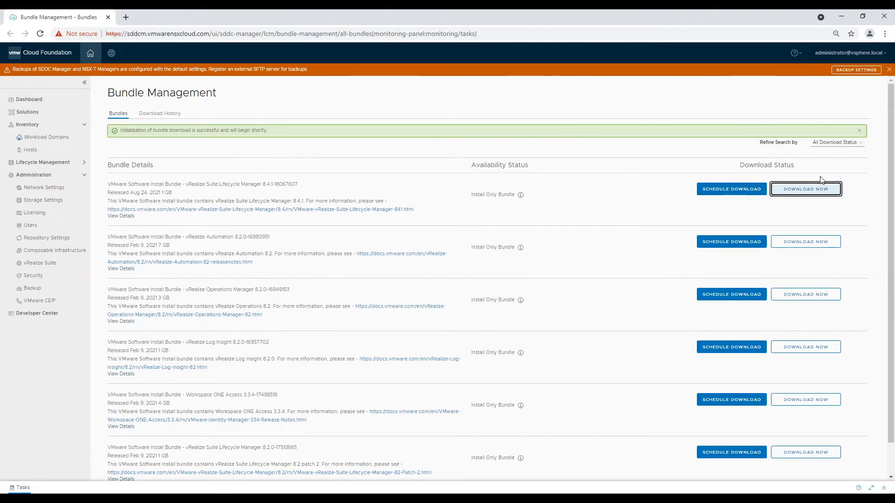
click(806, 189)
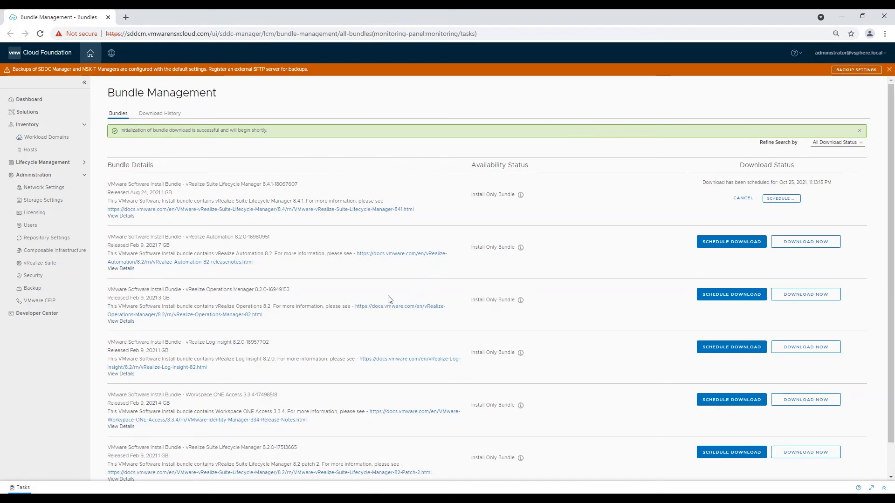
mouse_move(146, 373)
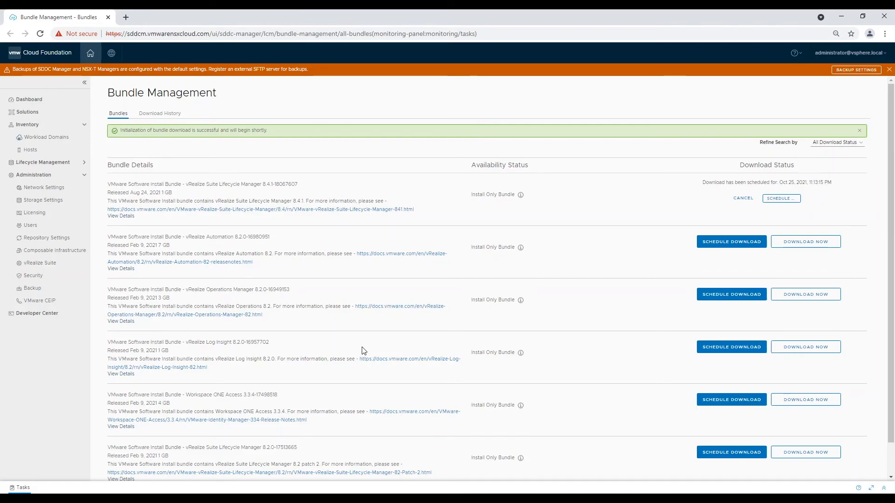
mouse_move(357, 350)
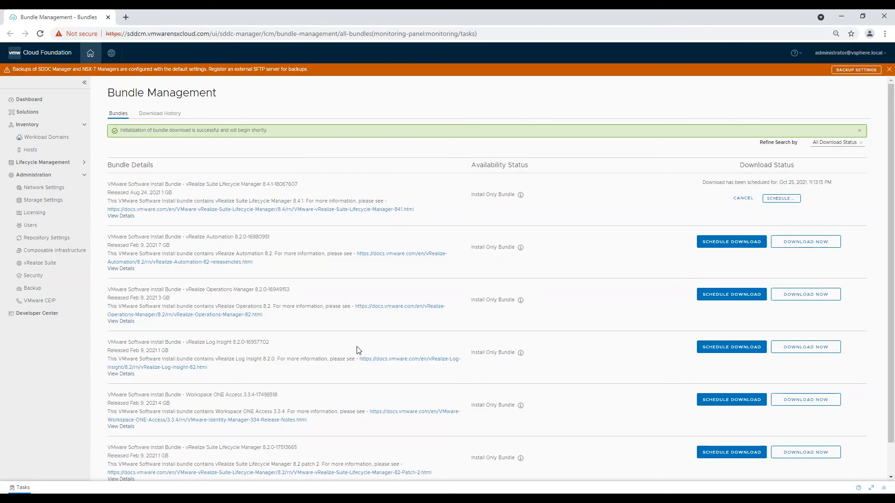
mouse_move(356, 352)
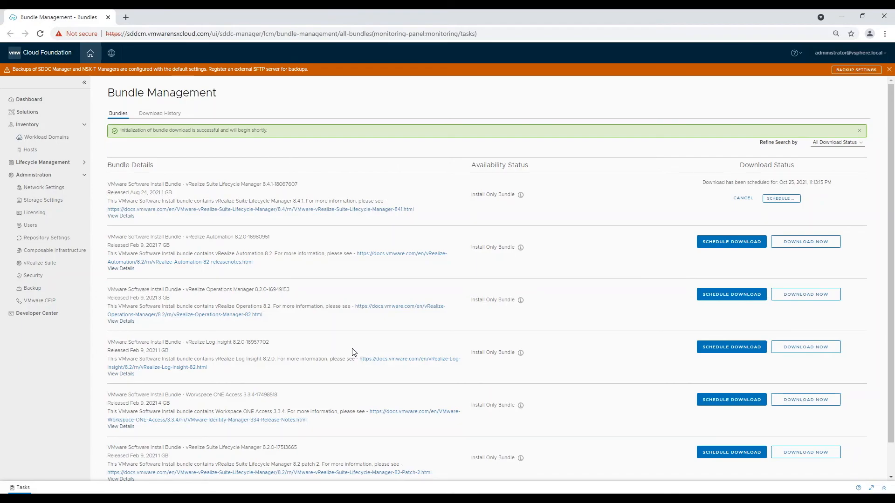